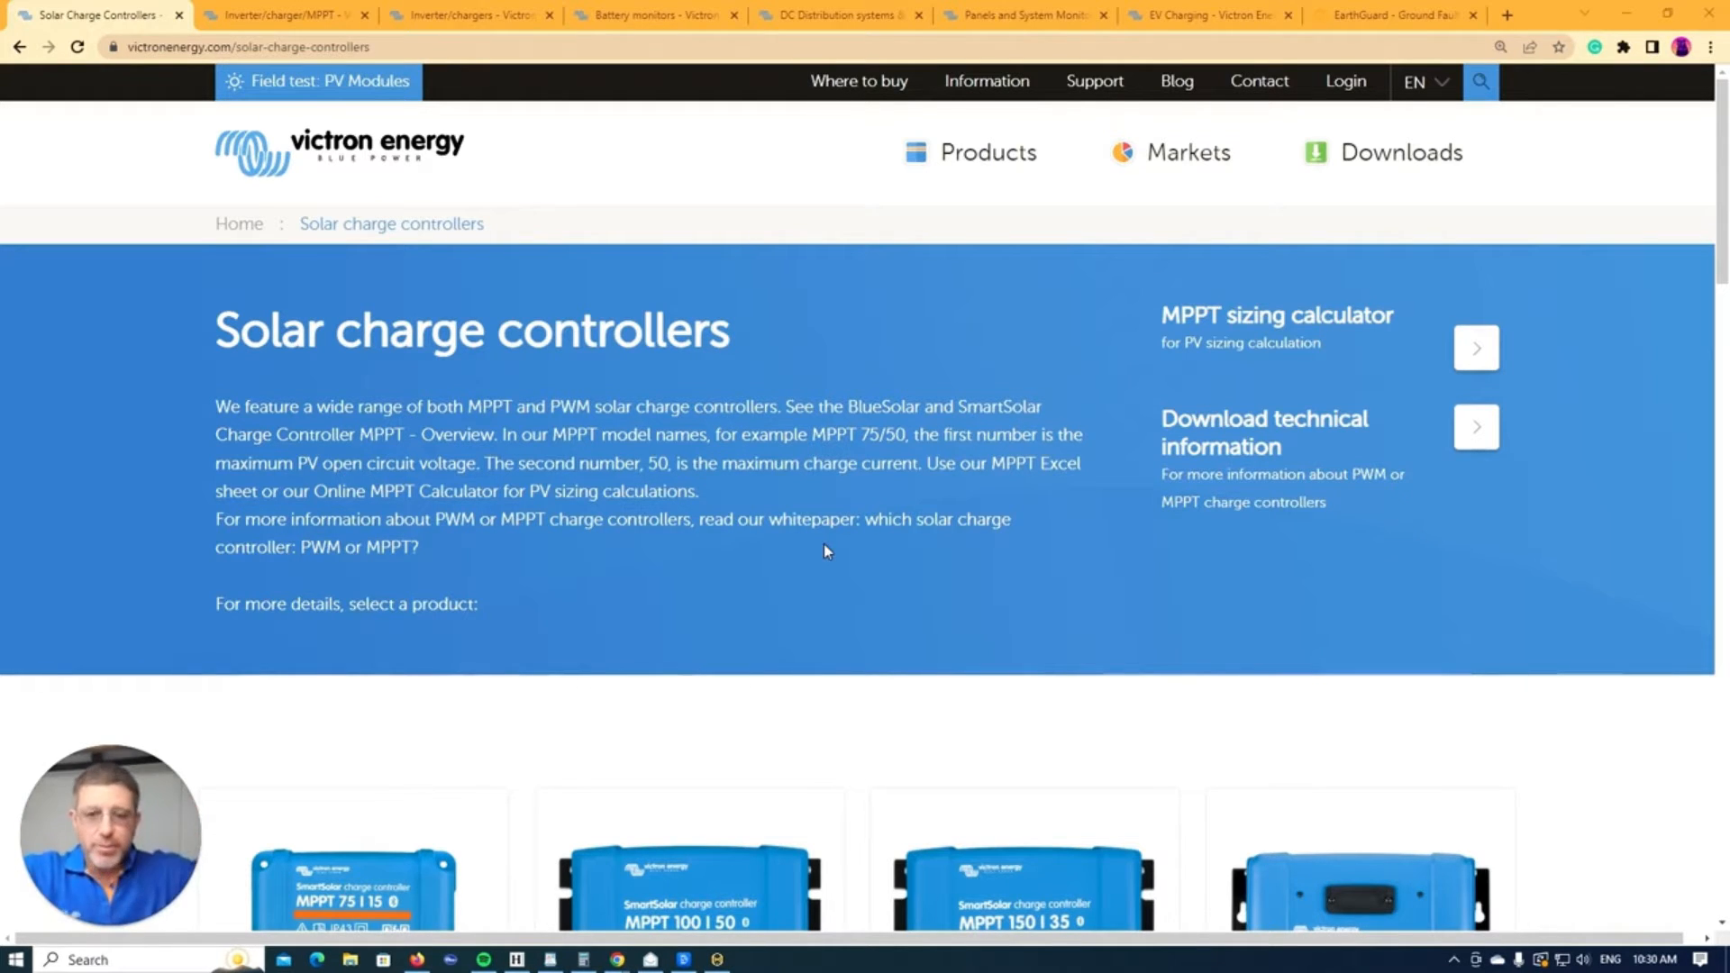
mouse_move(924, 494)
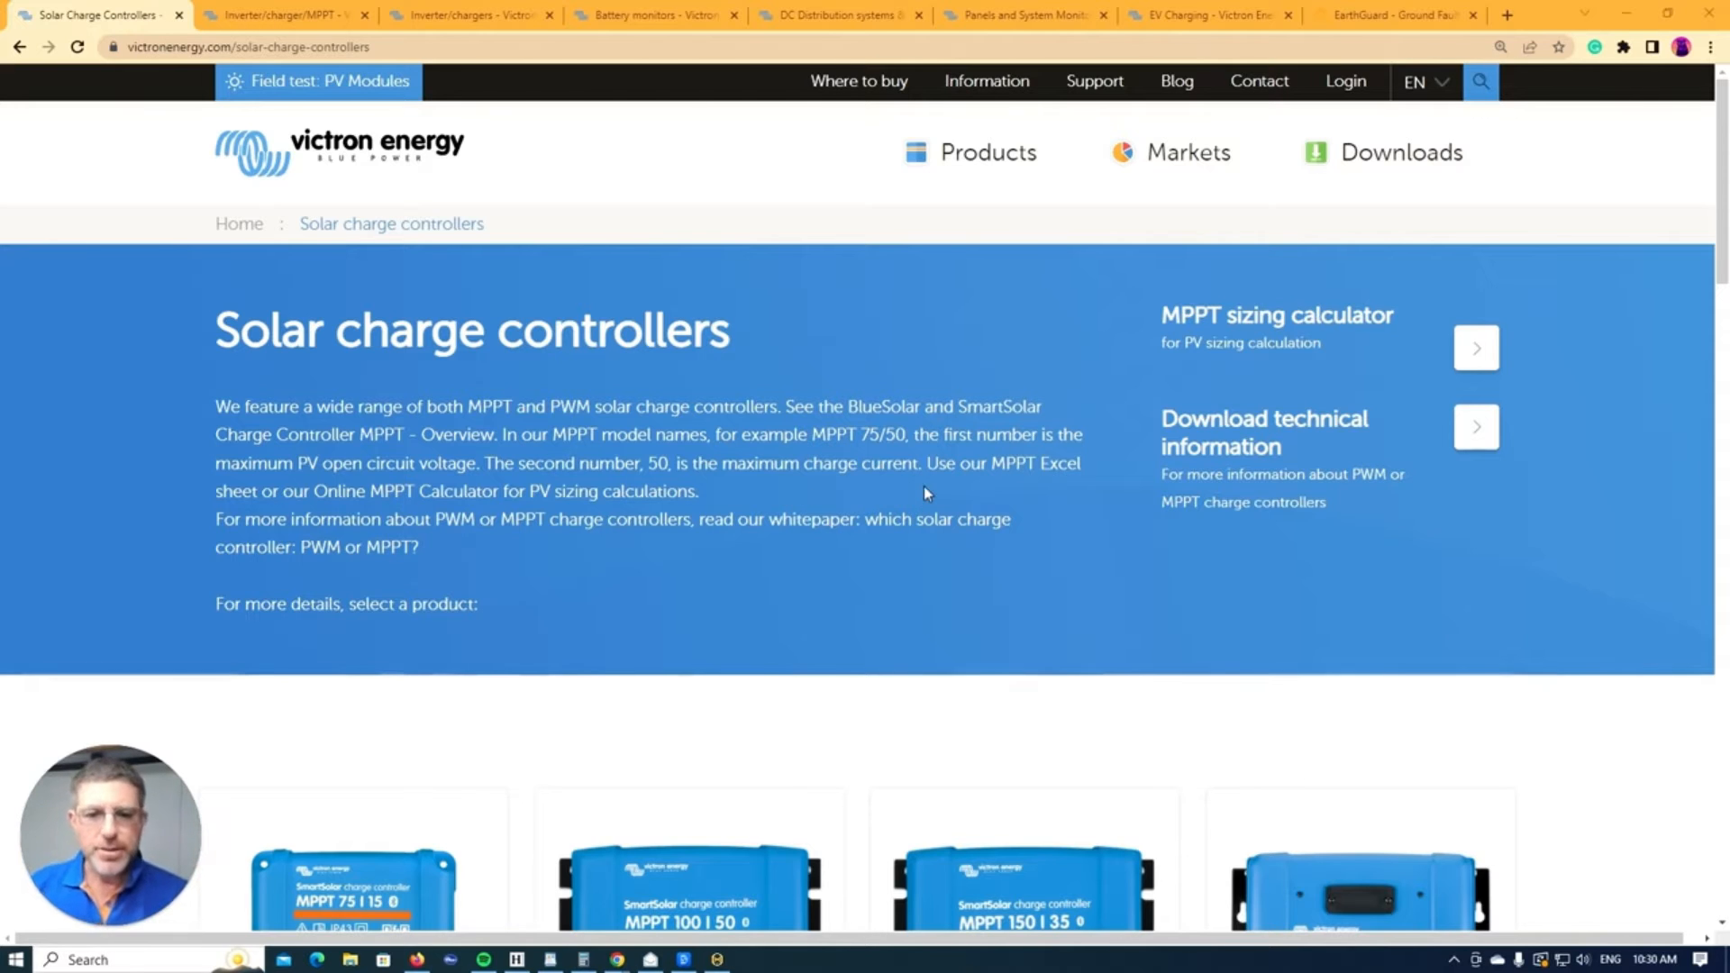
Step: Scroll through the product grid of SmartSolar and BlueSolar MPPT charge controller models
scroll("down", 3)
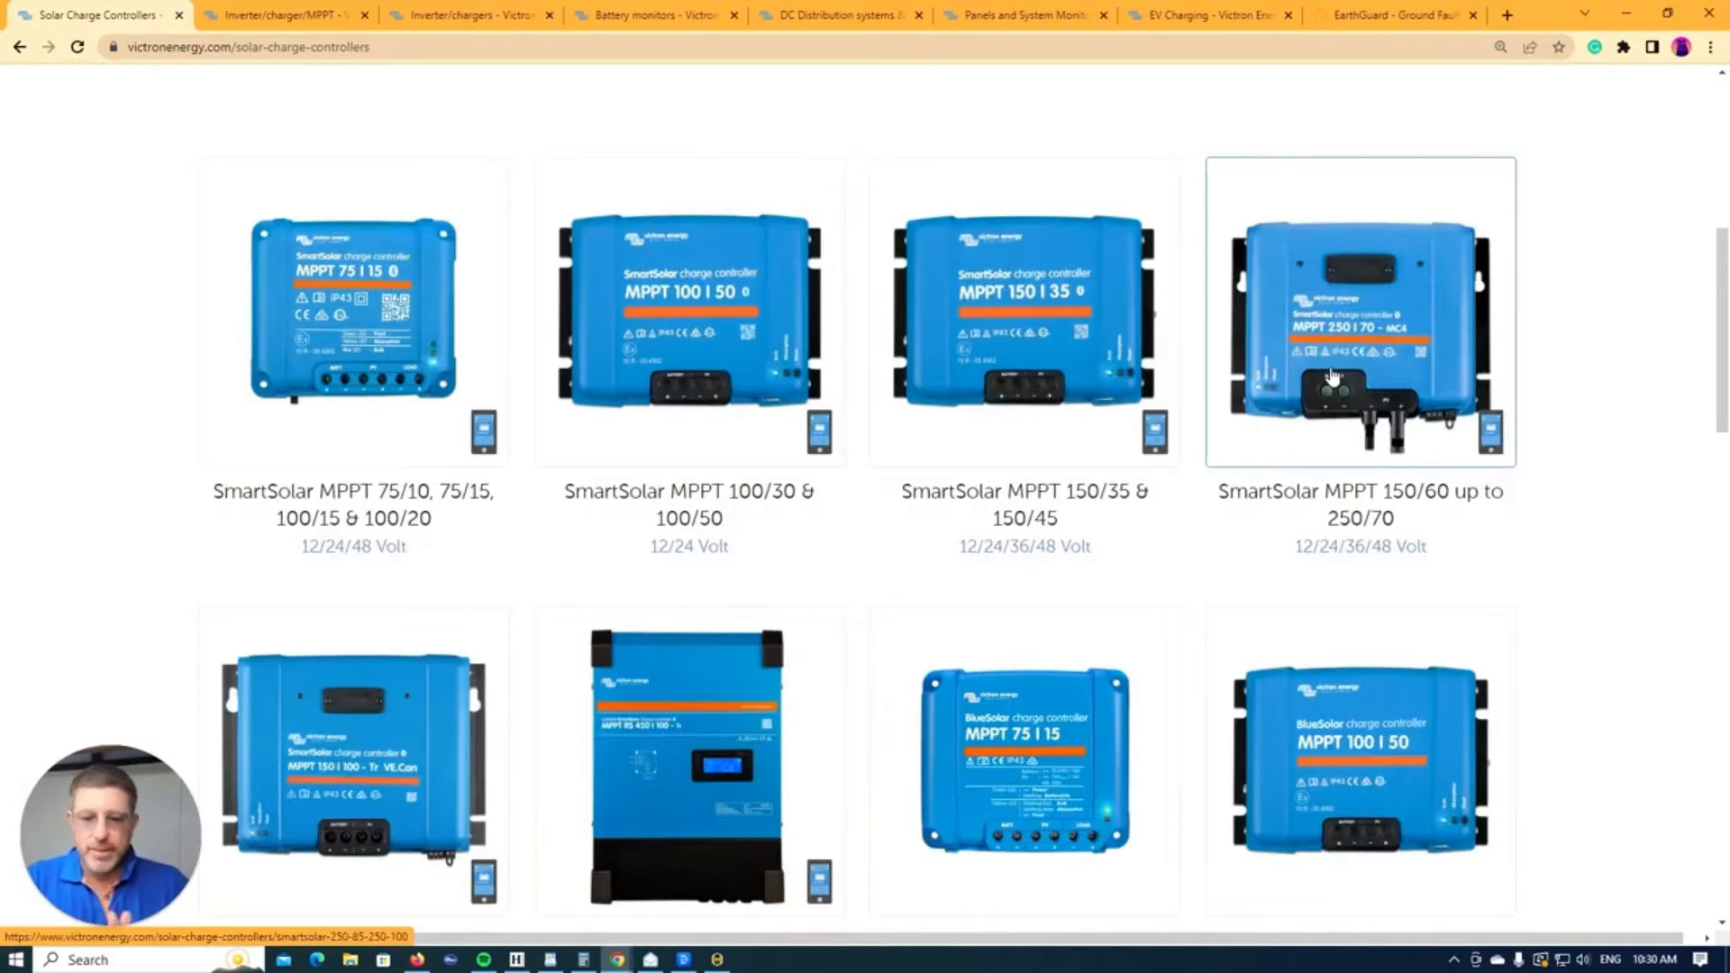
scroll("down", 3)
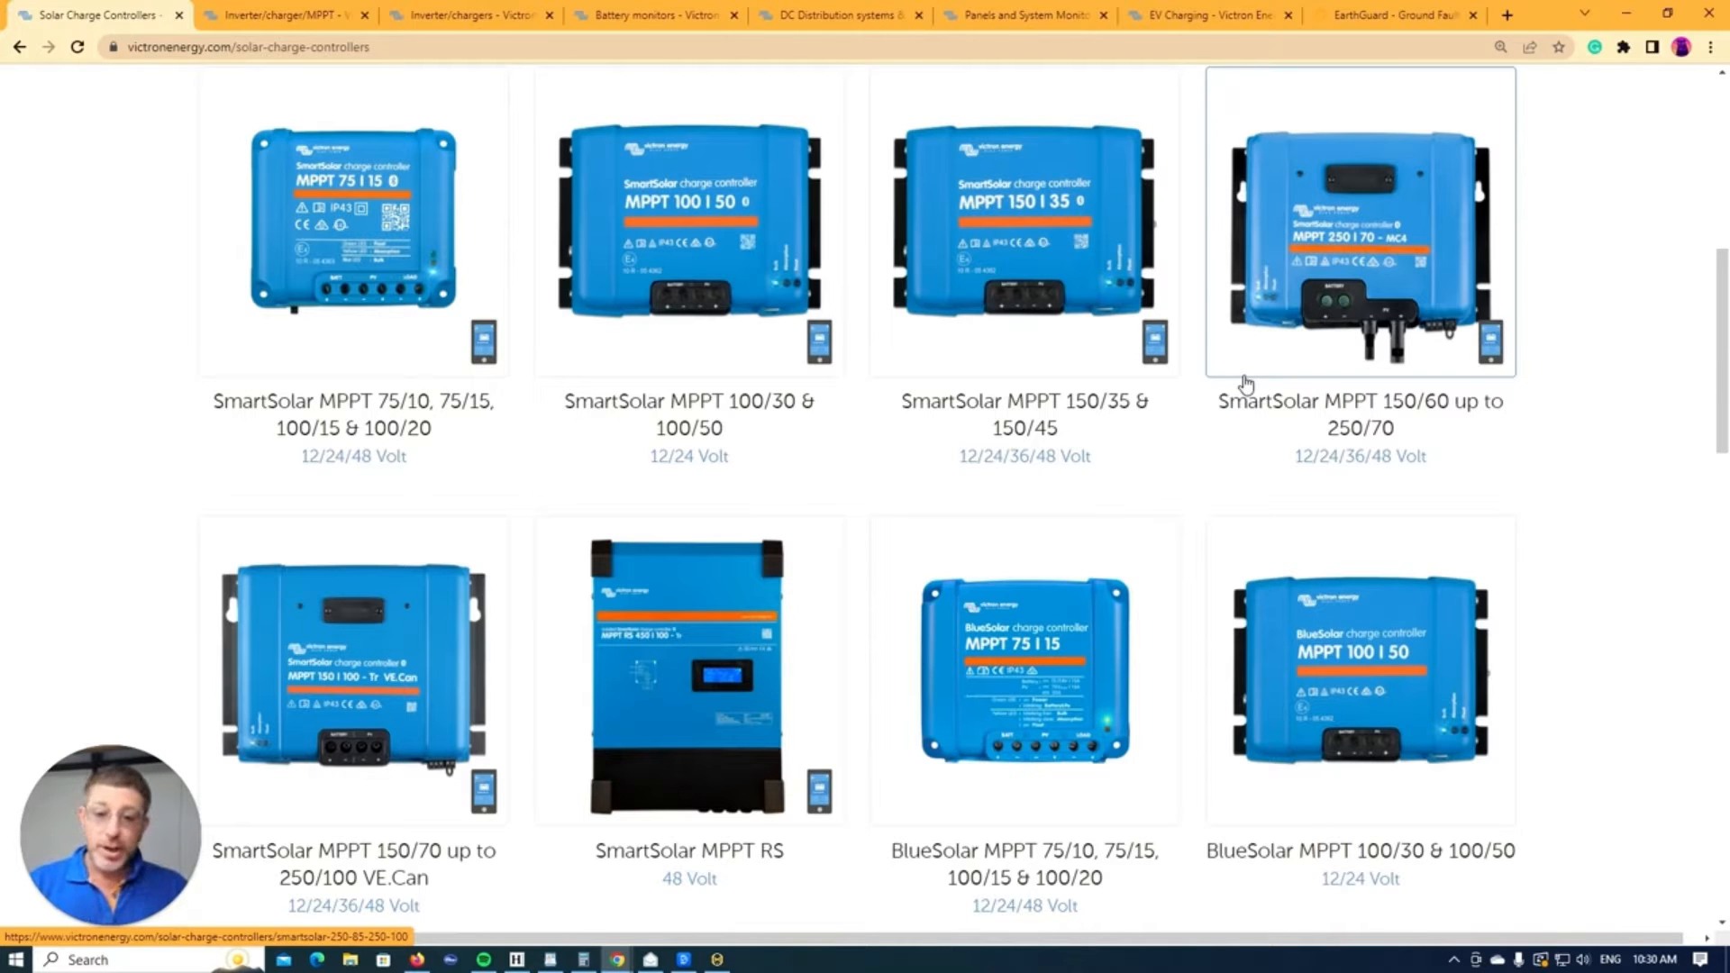
mouse_move(1065, 409)
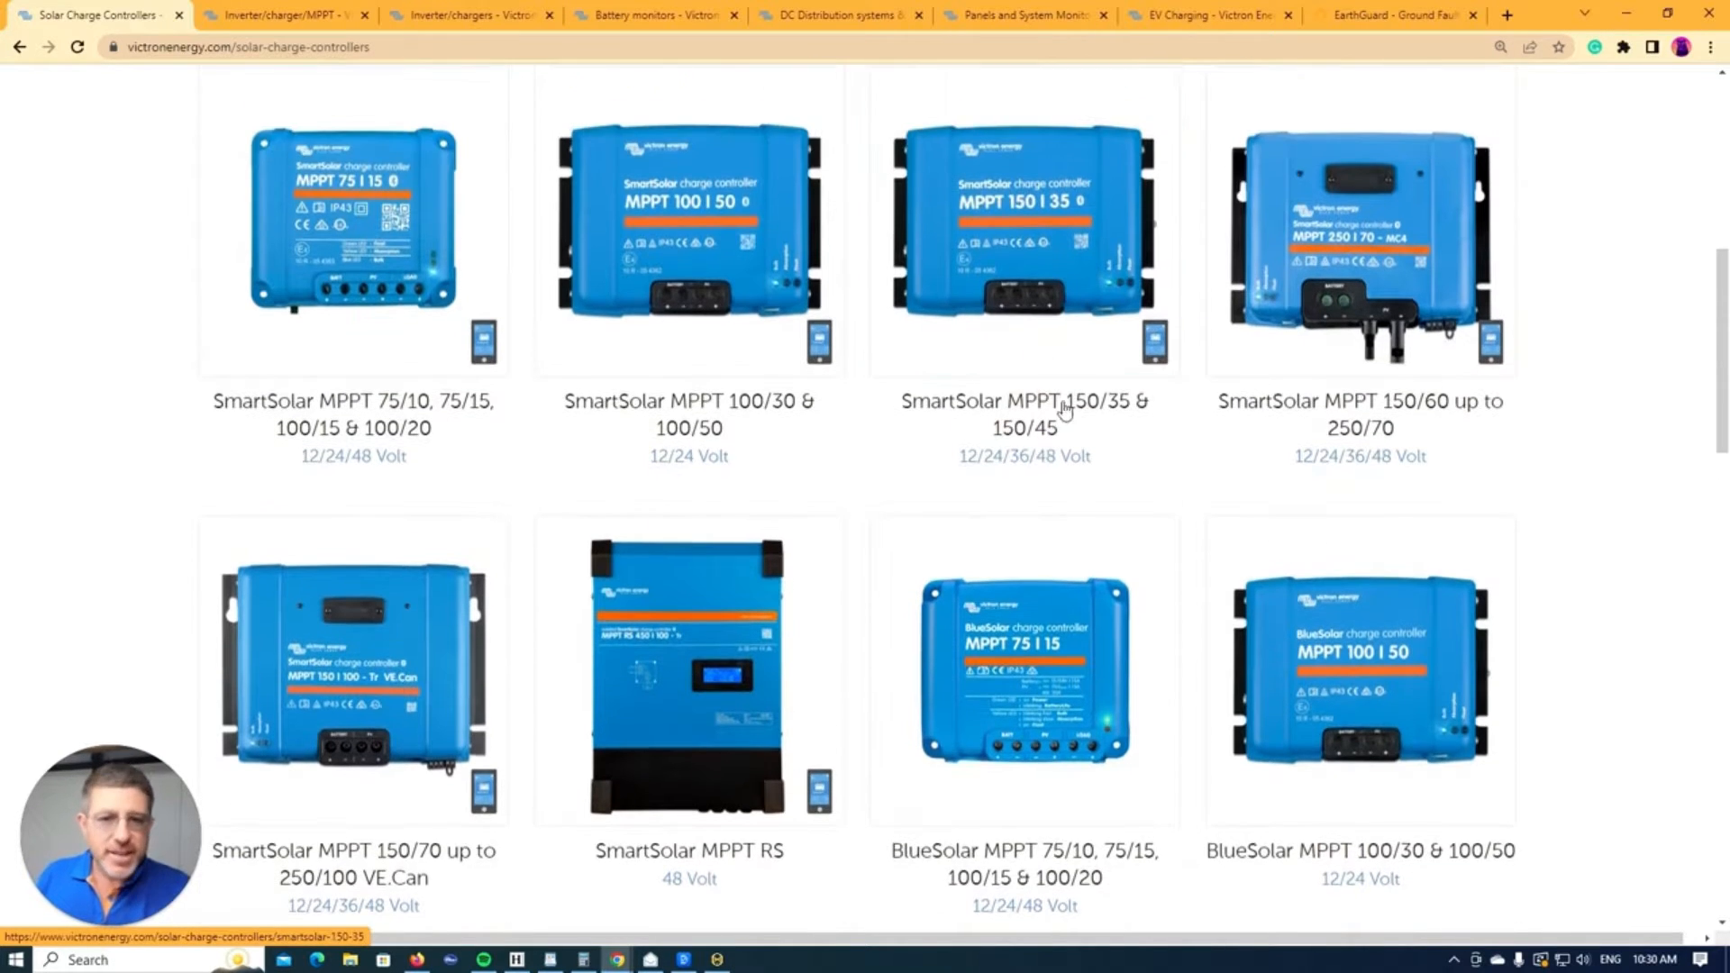
scroll("down", 3)
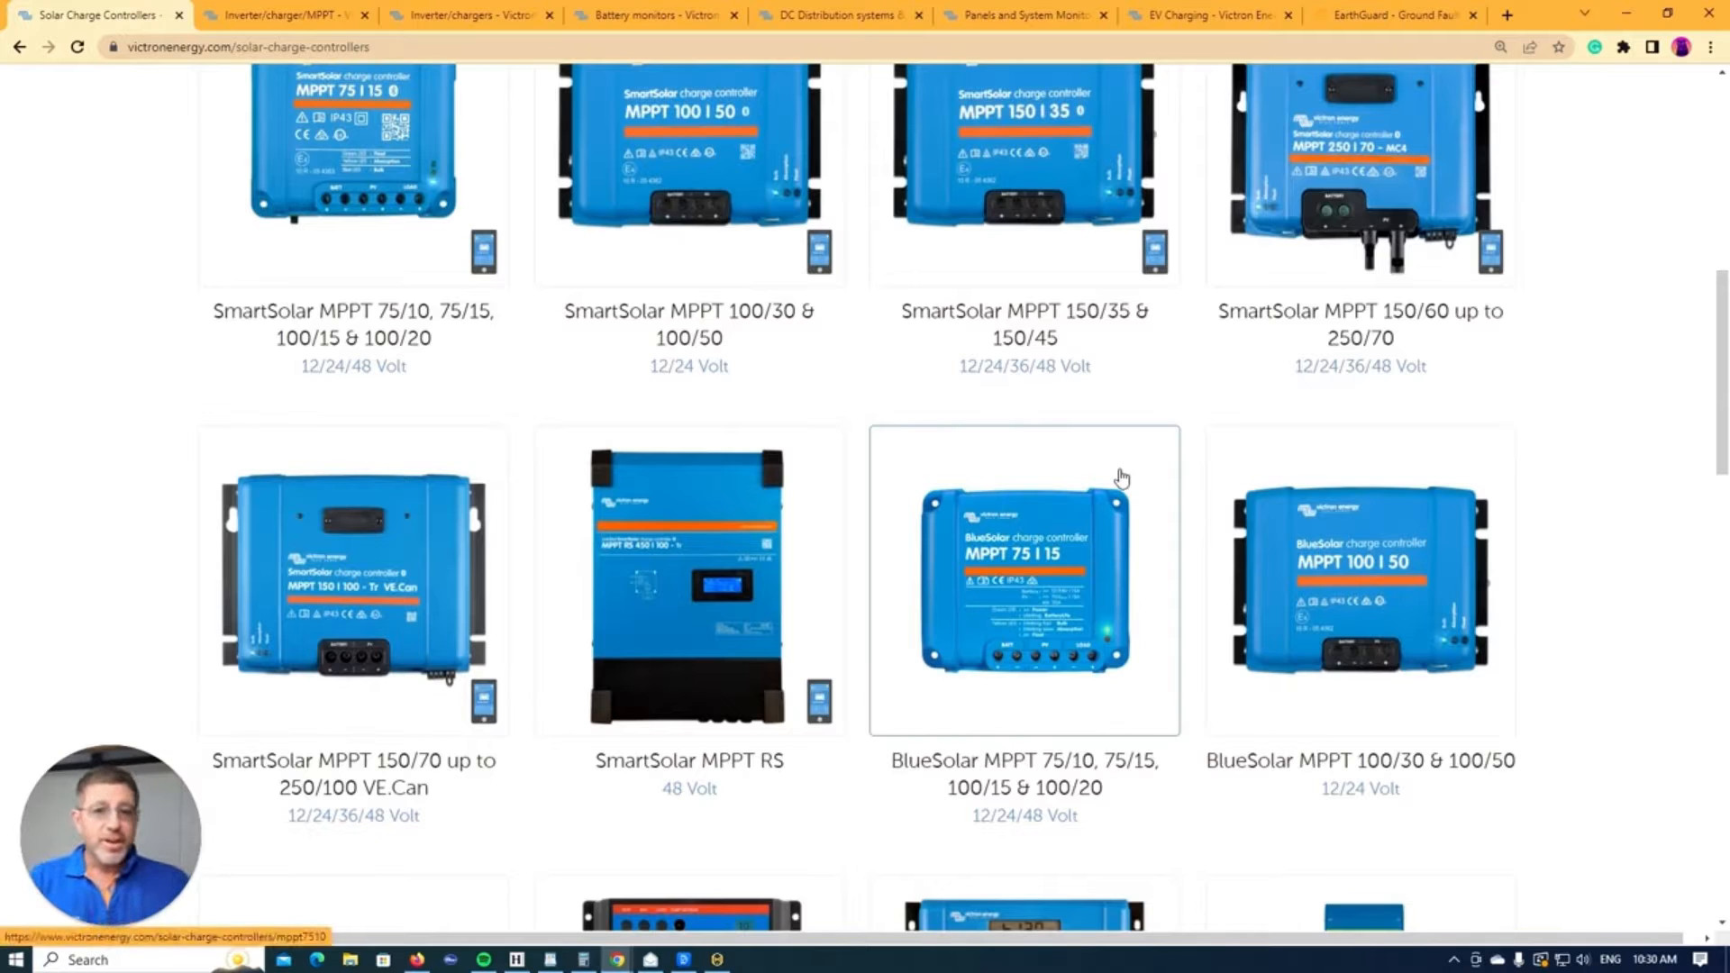
scroll("down", 3)
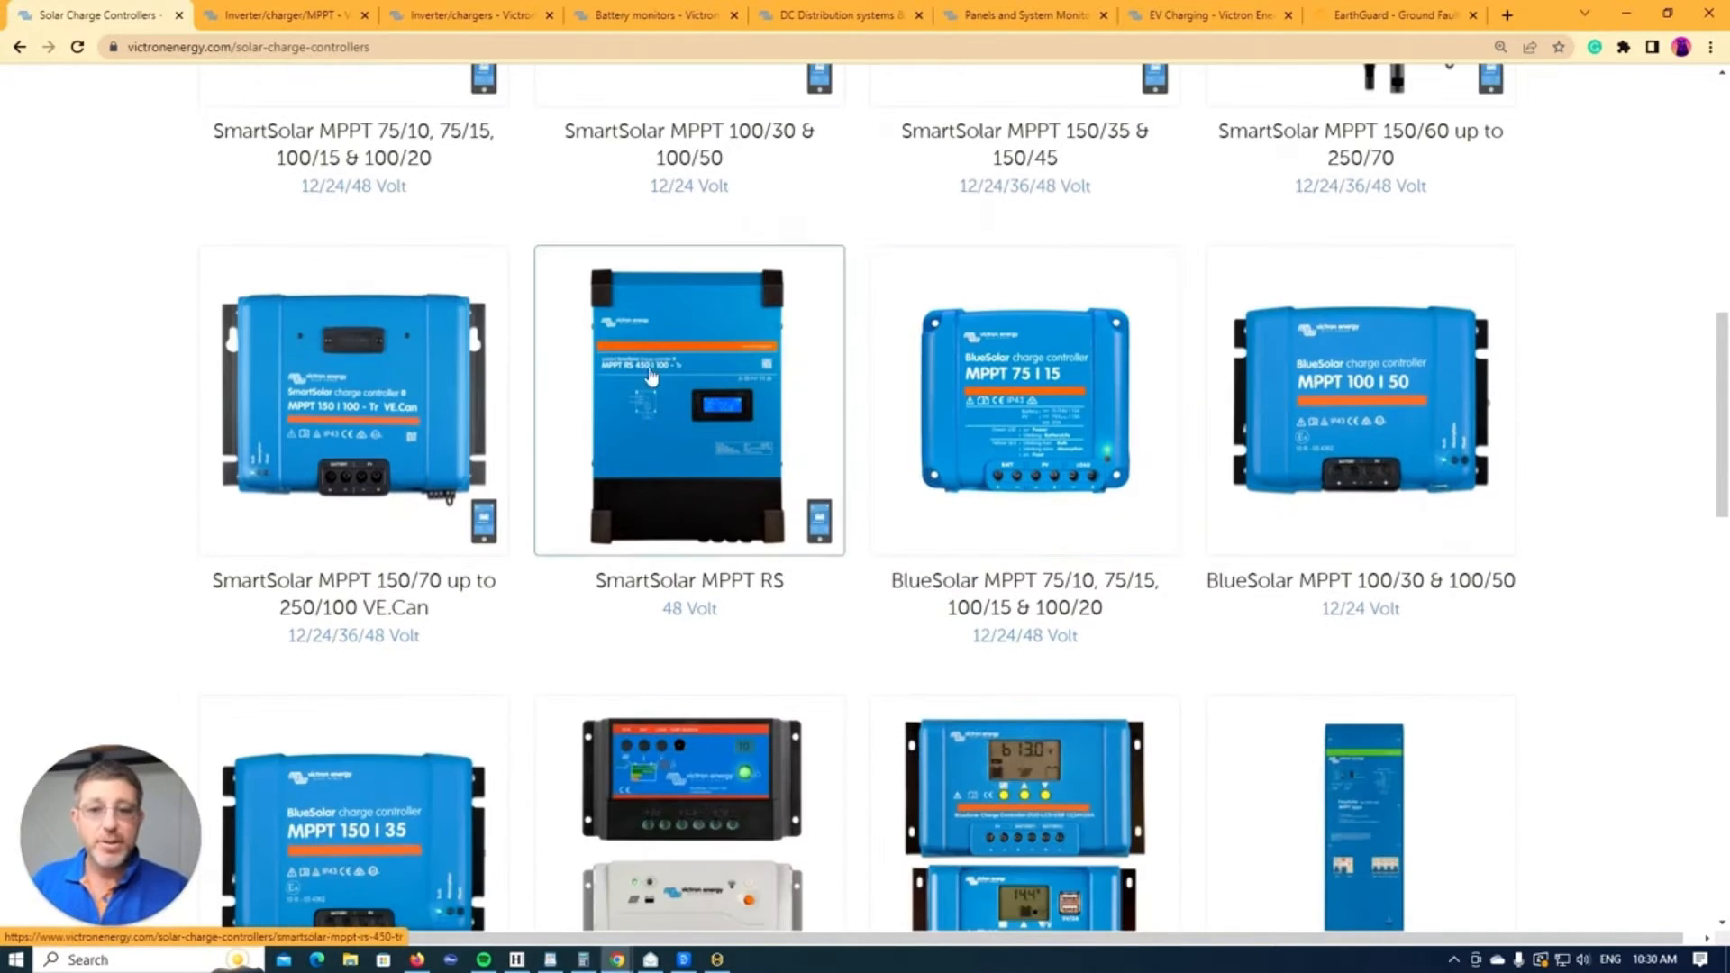
mouse_move(778, 463)
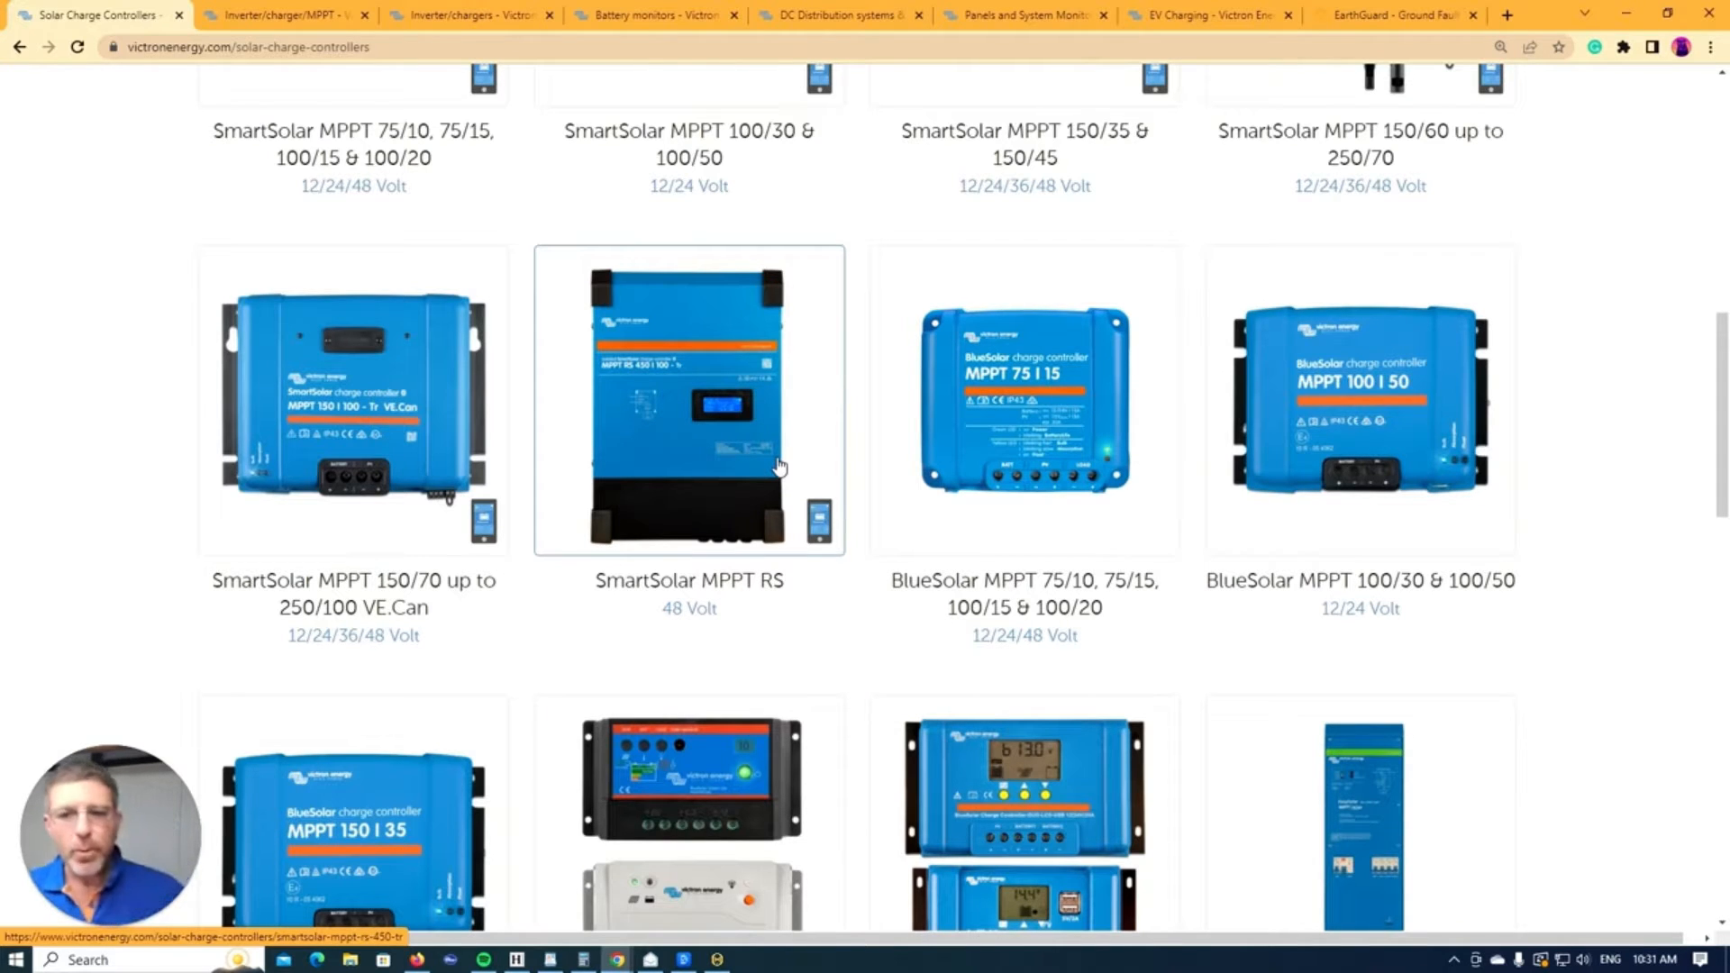
mouse_move(587, 384)
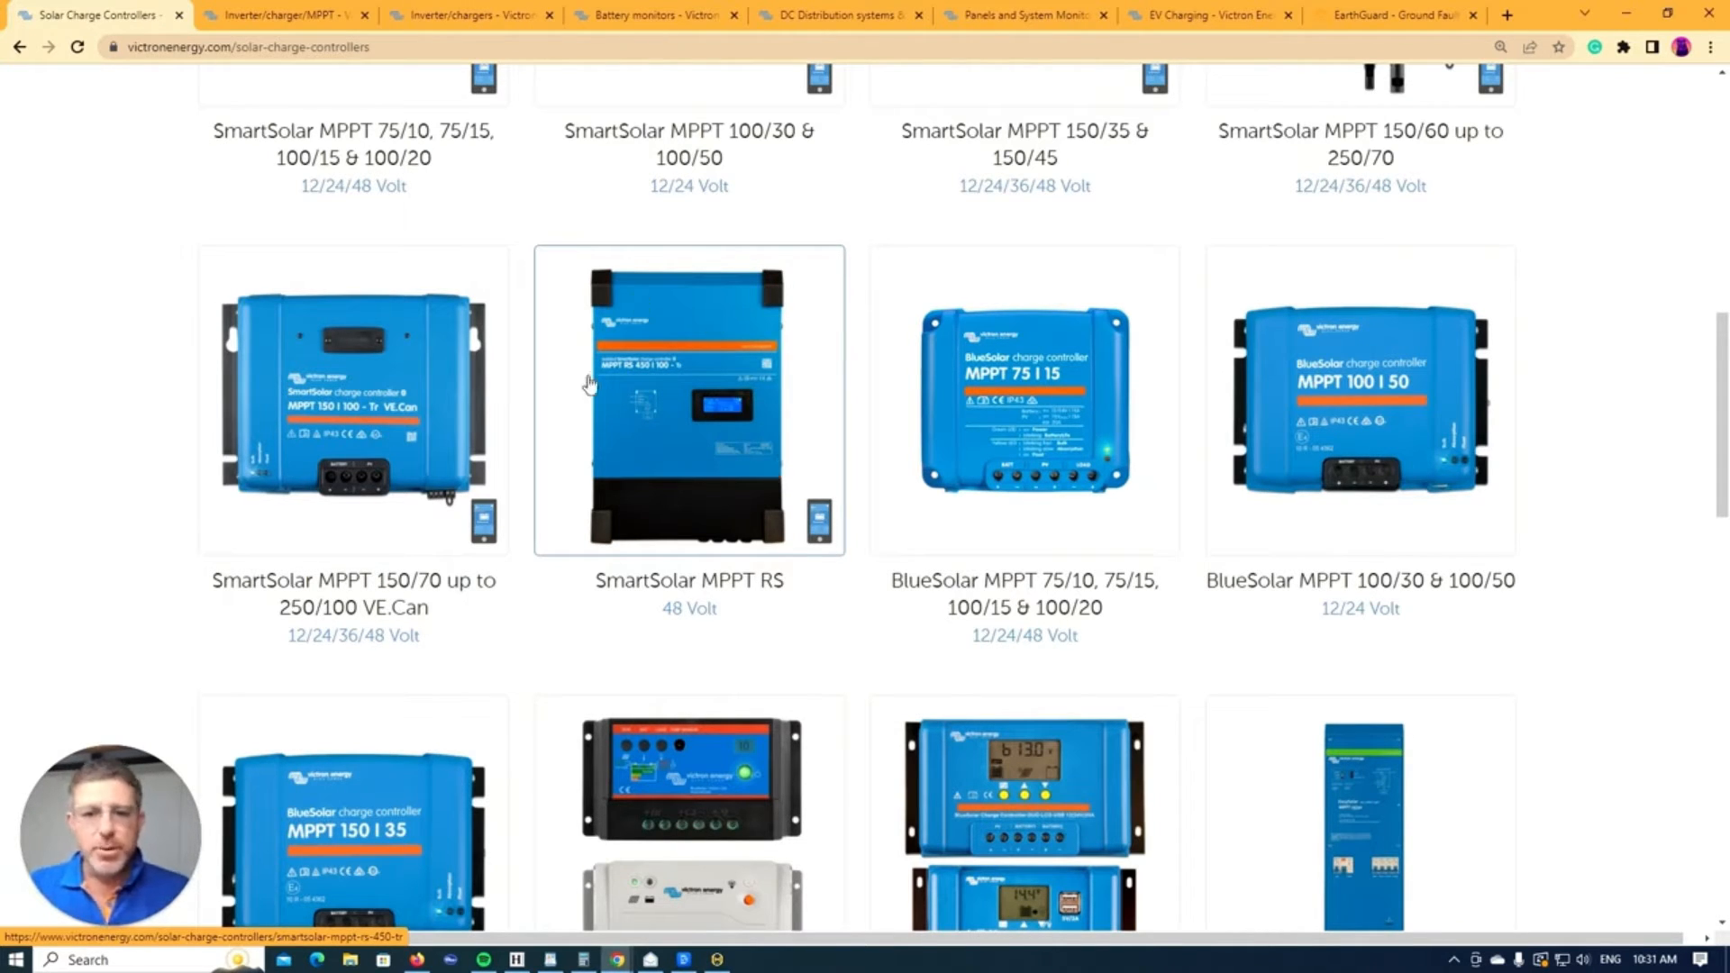
mouse_move(706, 302)
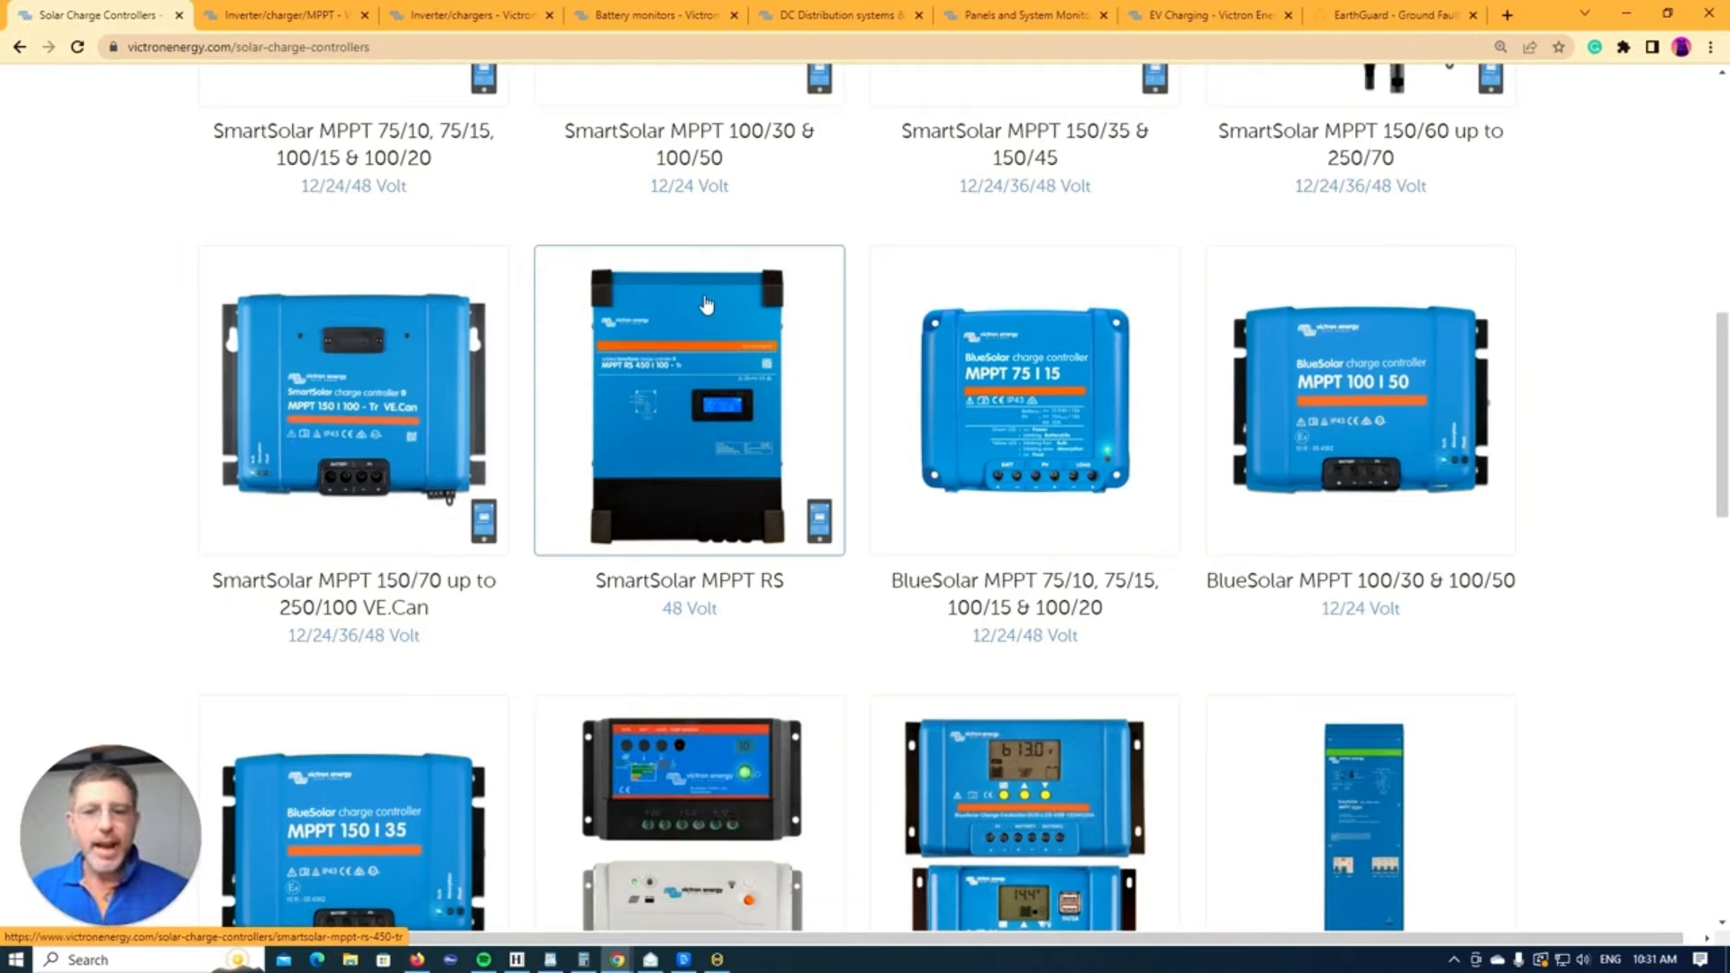
mouse_move(789, 380)
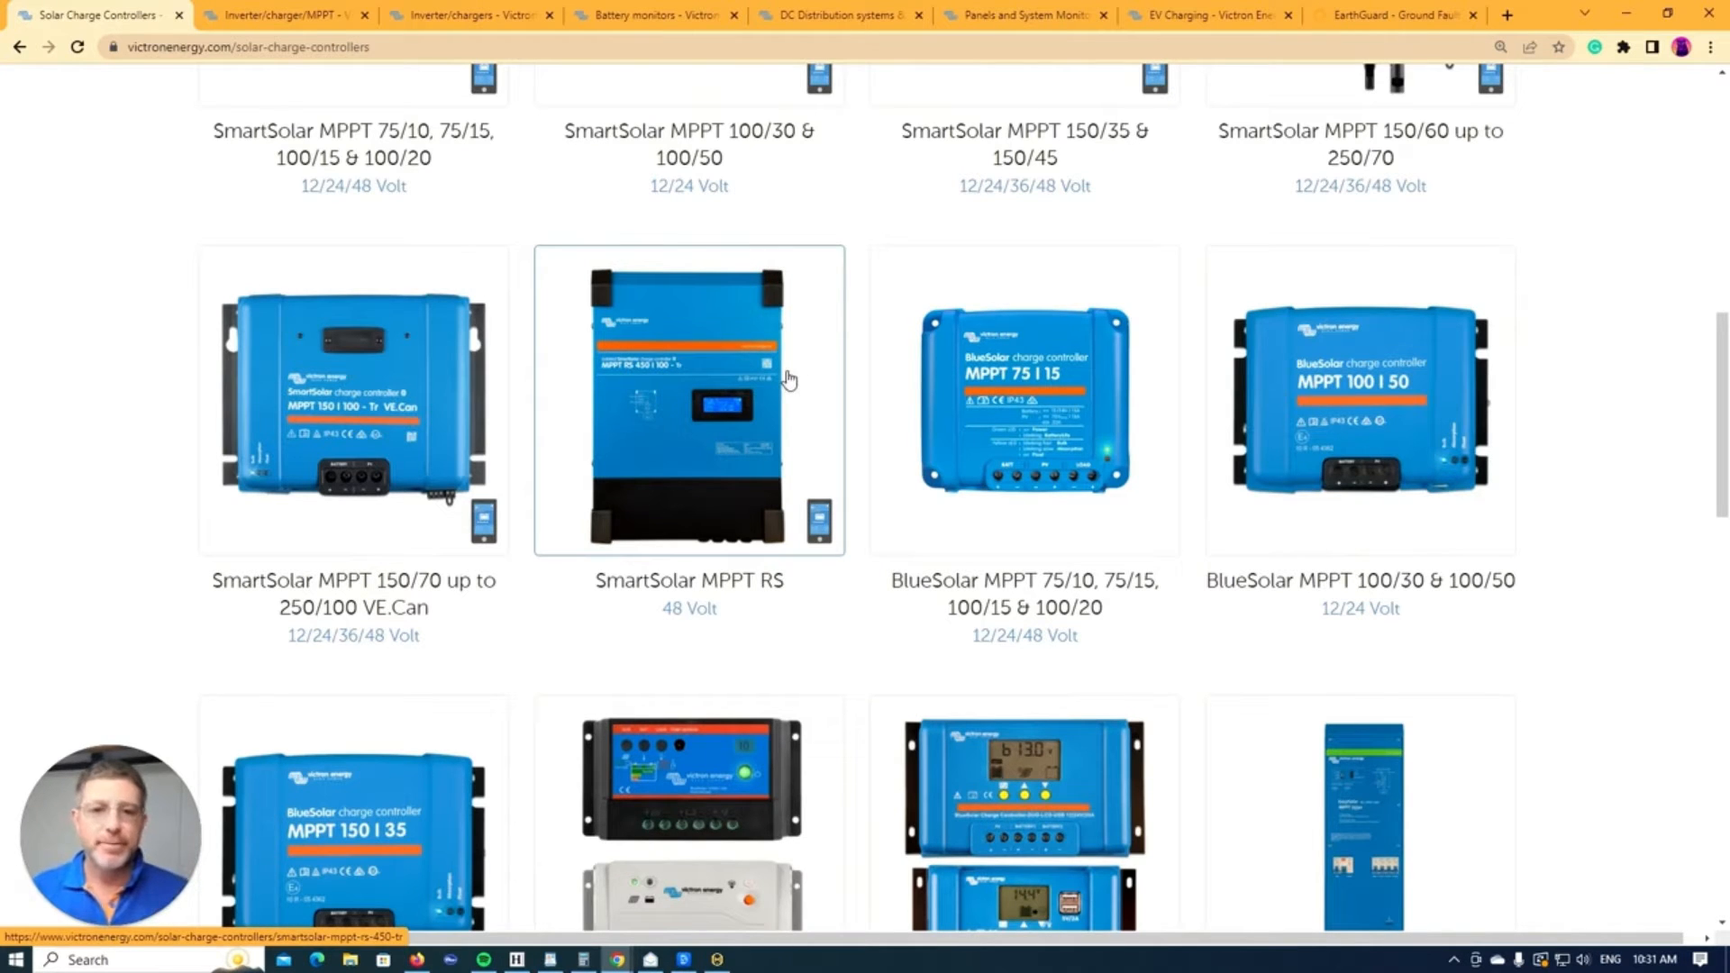
scroll("up", 3)
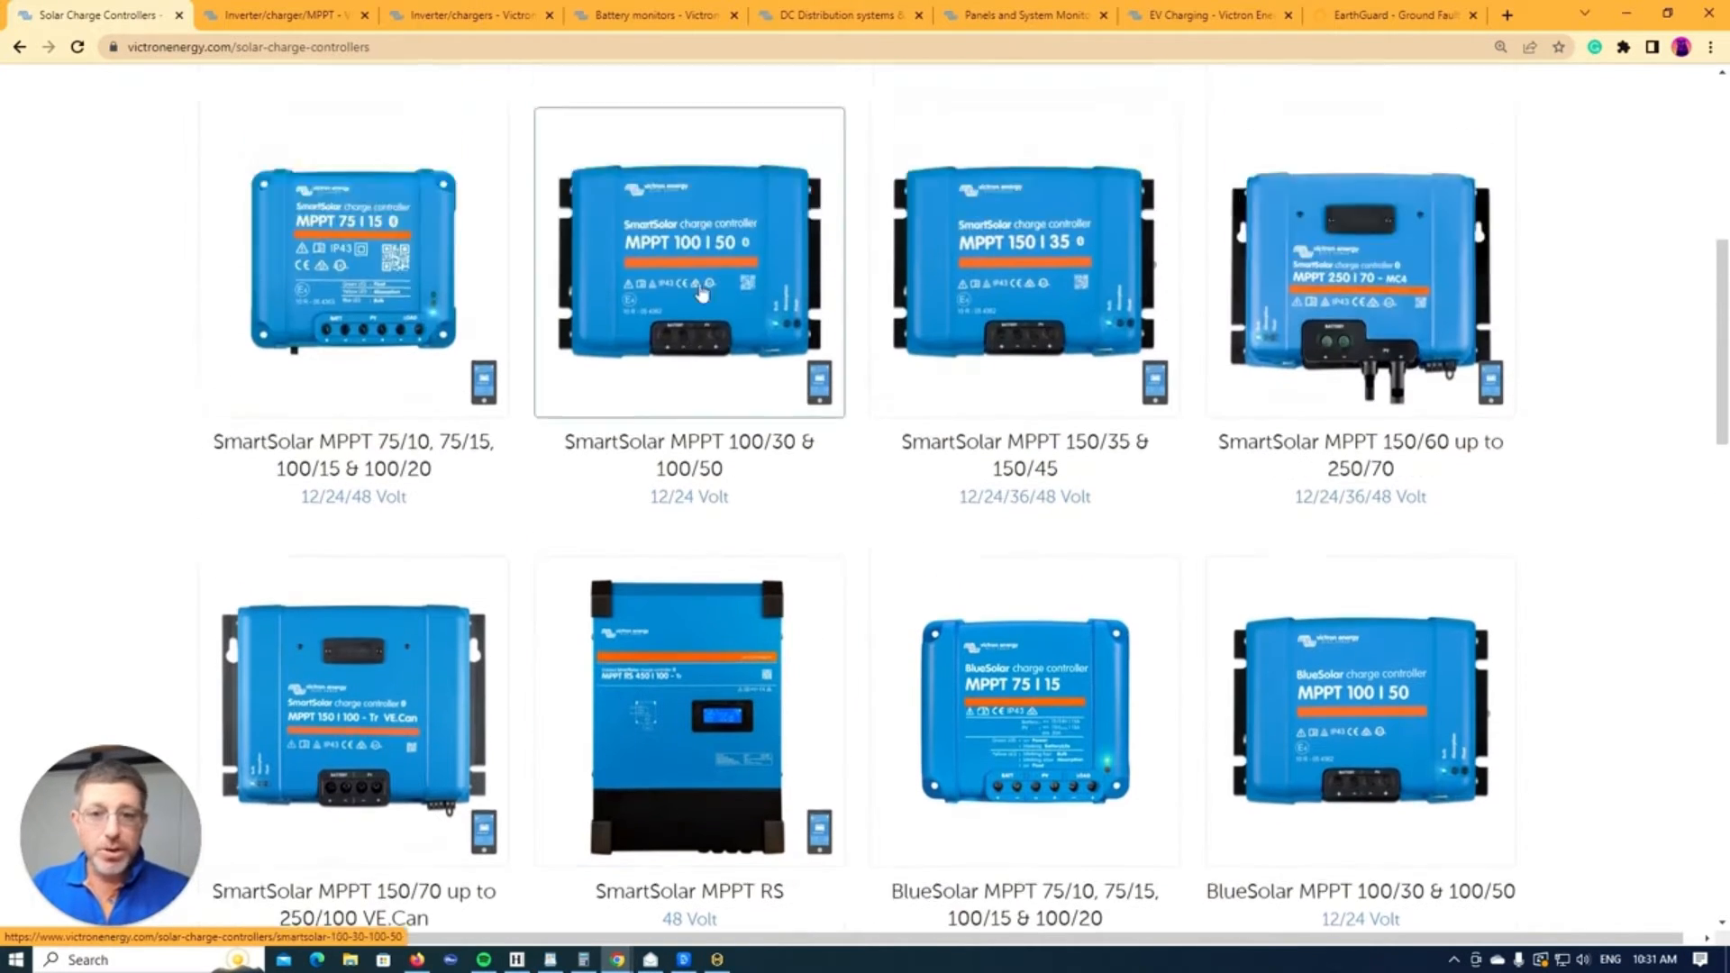
scroll("down", 3)
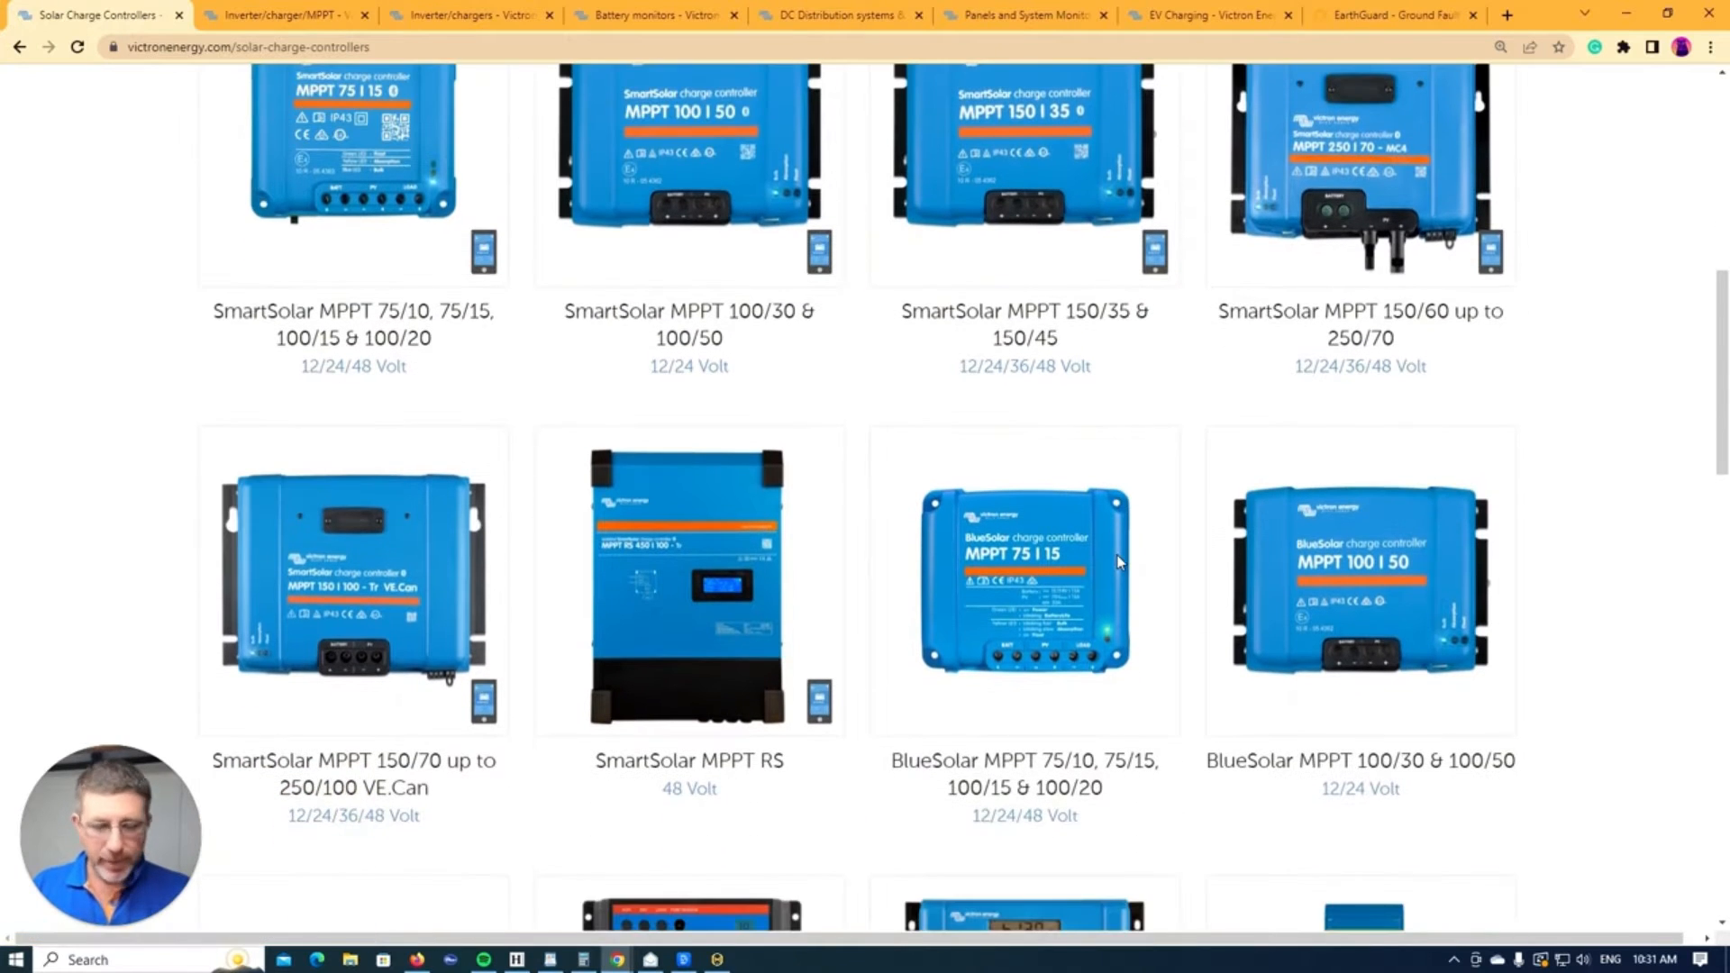
mouse_move(1118, 562)
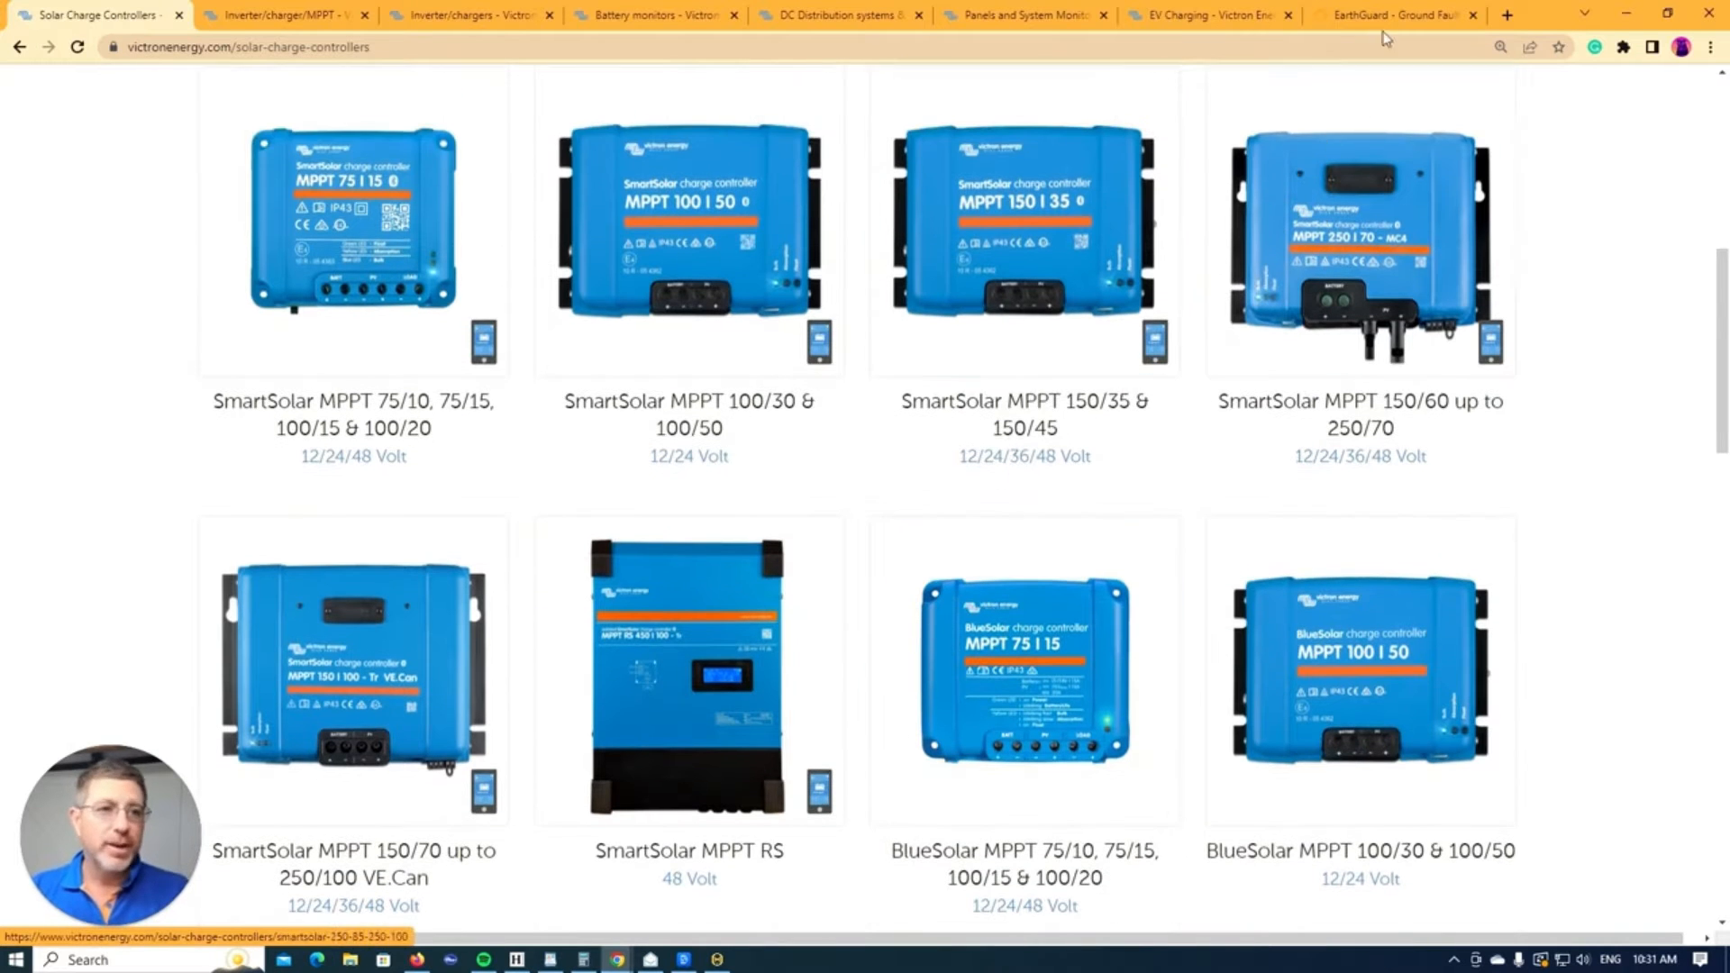
Step: Switch to the AERL EarthGuard ground fault detection page for PV and battery systems
left_click(1394, 15)
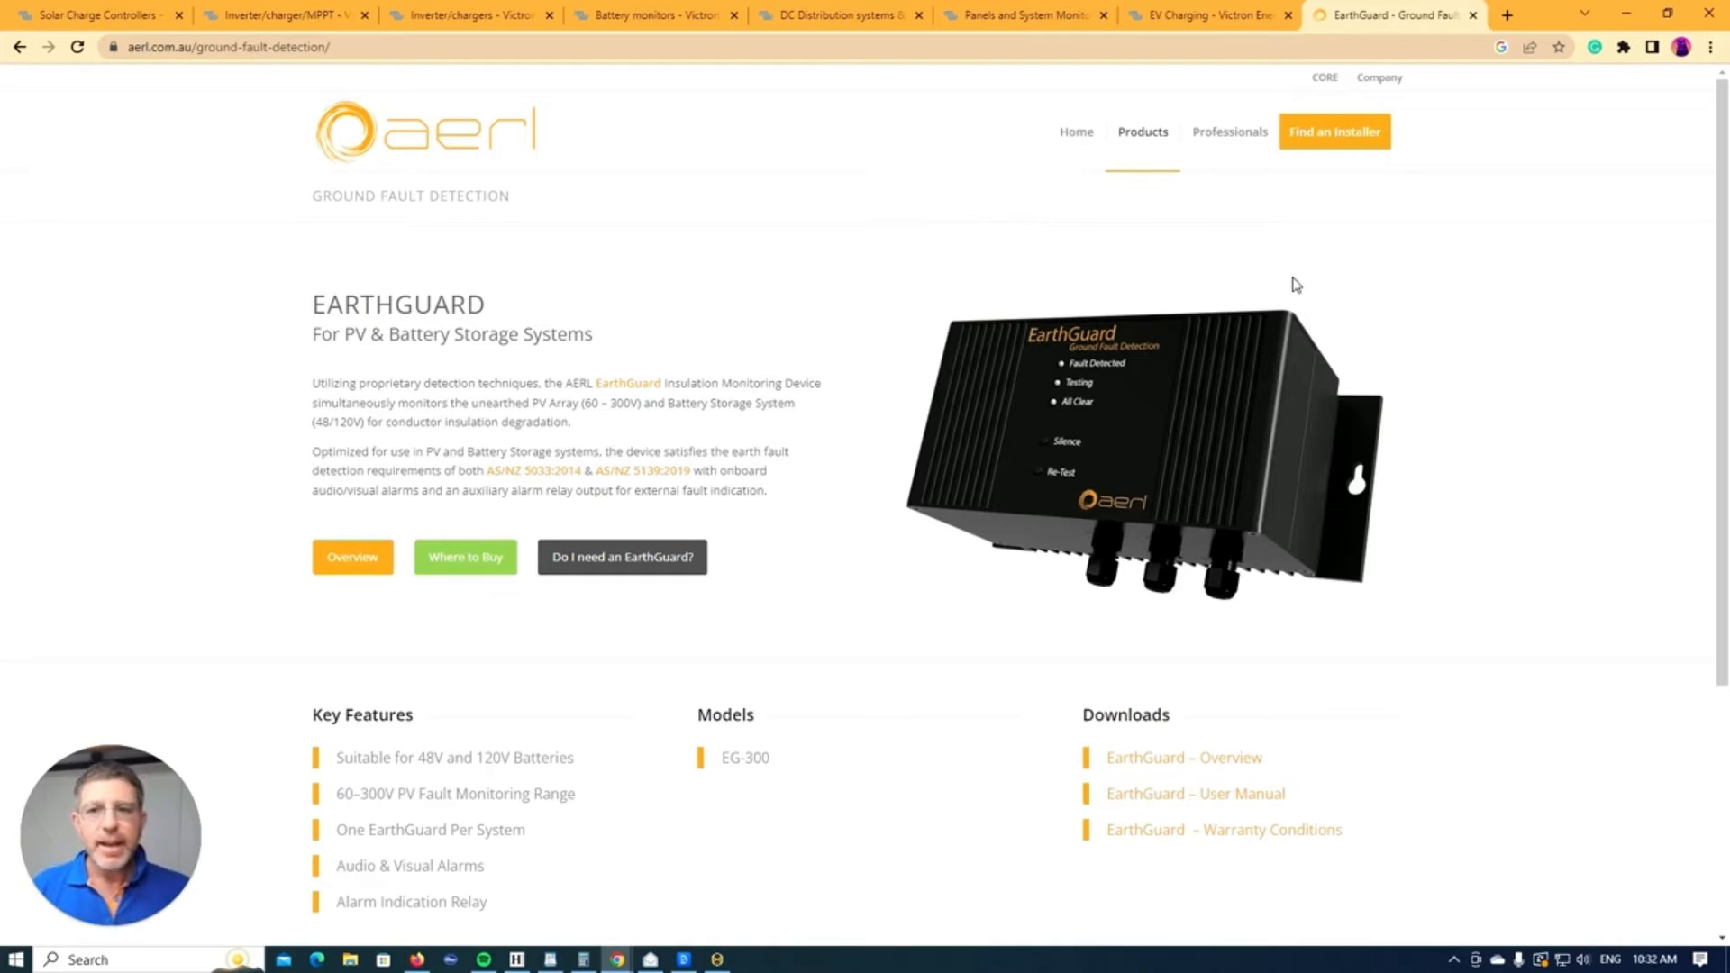
mouse_move(1023, 409)
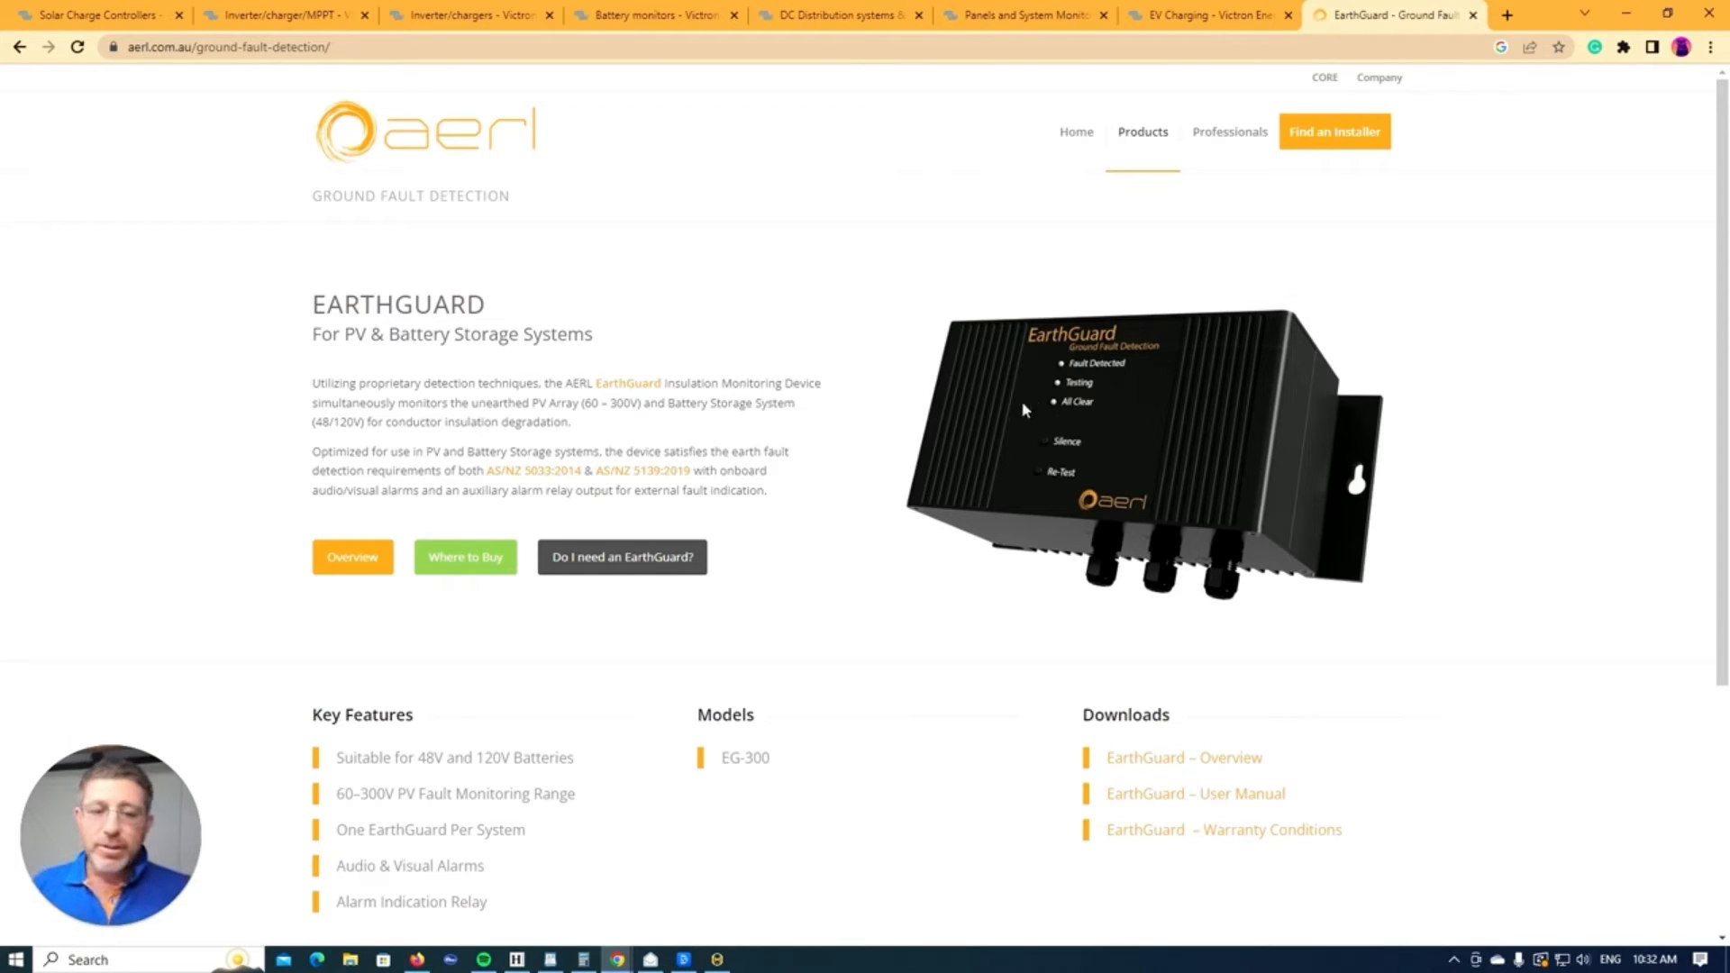
mouse_move(1045, 401)
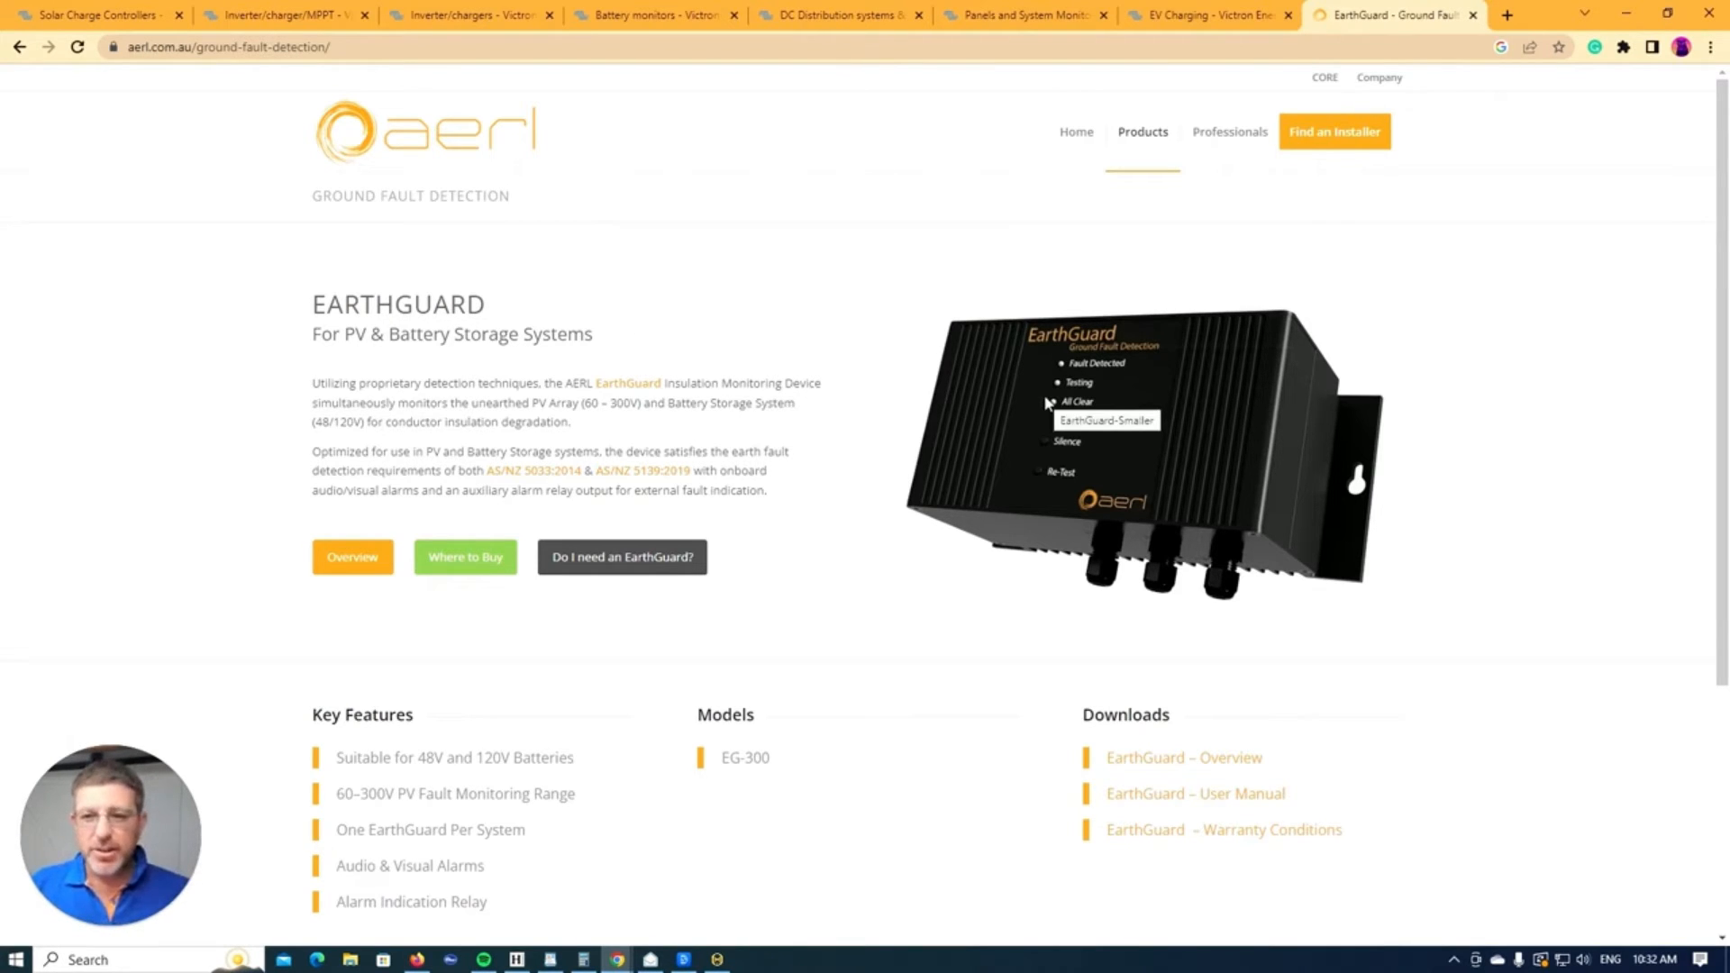
mouse_move(151, 19)
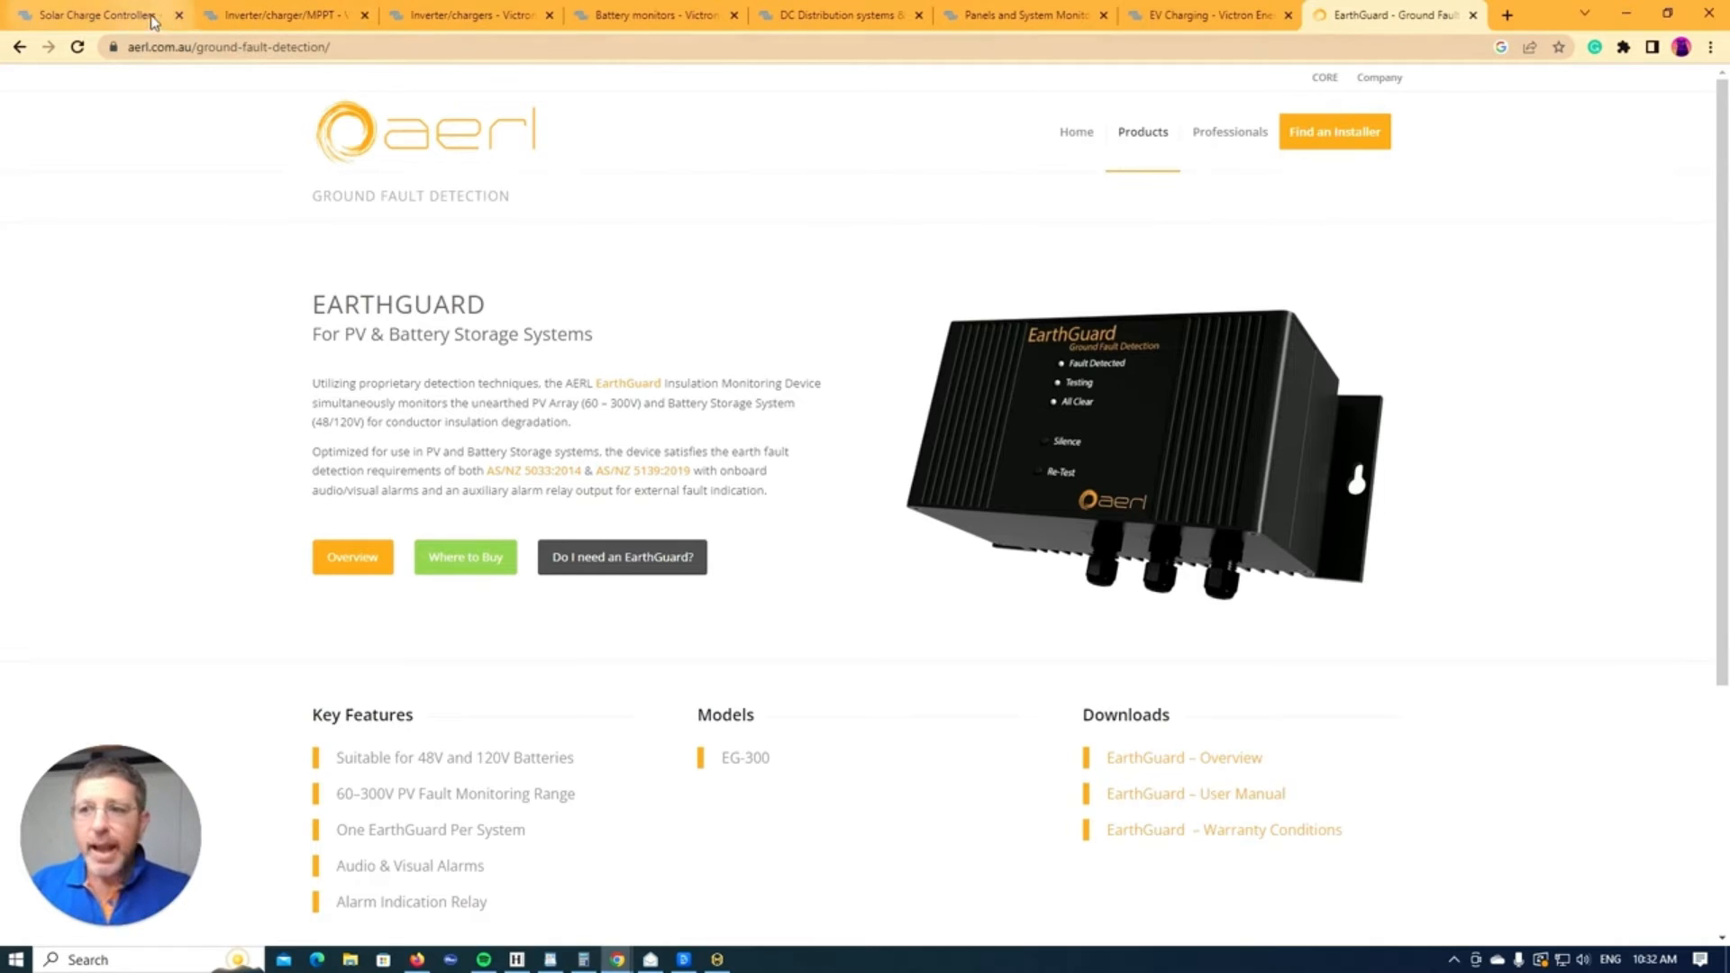
Step: Switch back to the Victron solar charge controllers page and return to the top of the model grid
left_click(94, 14)
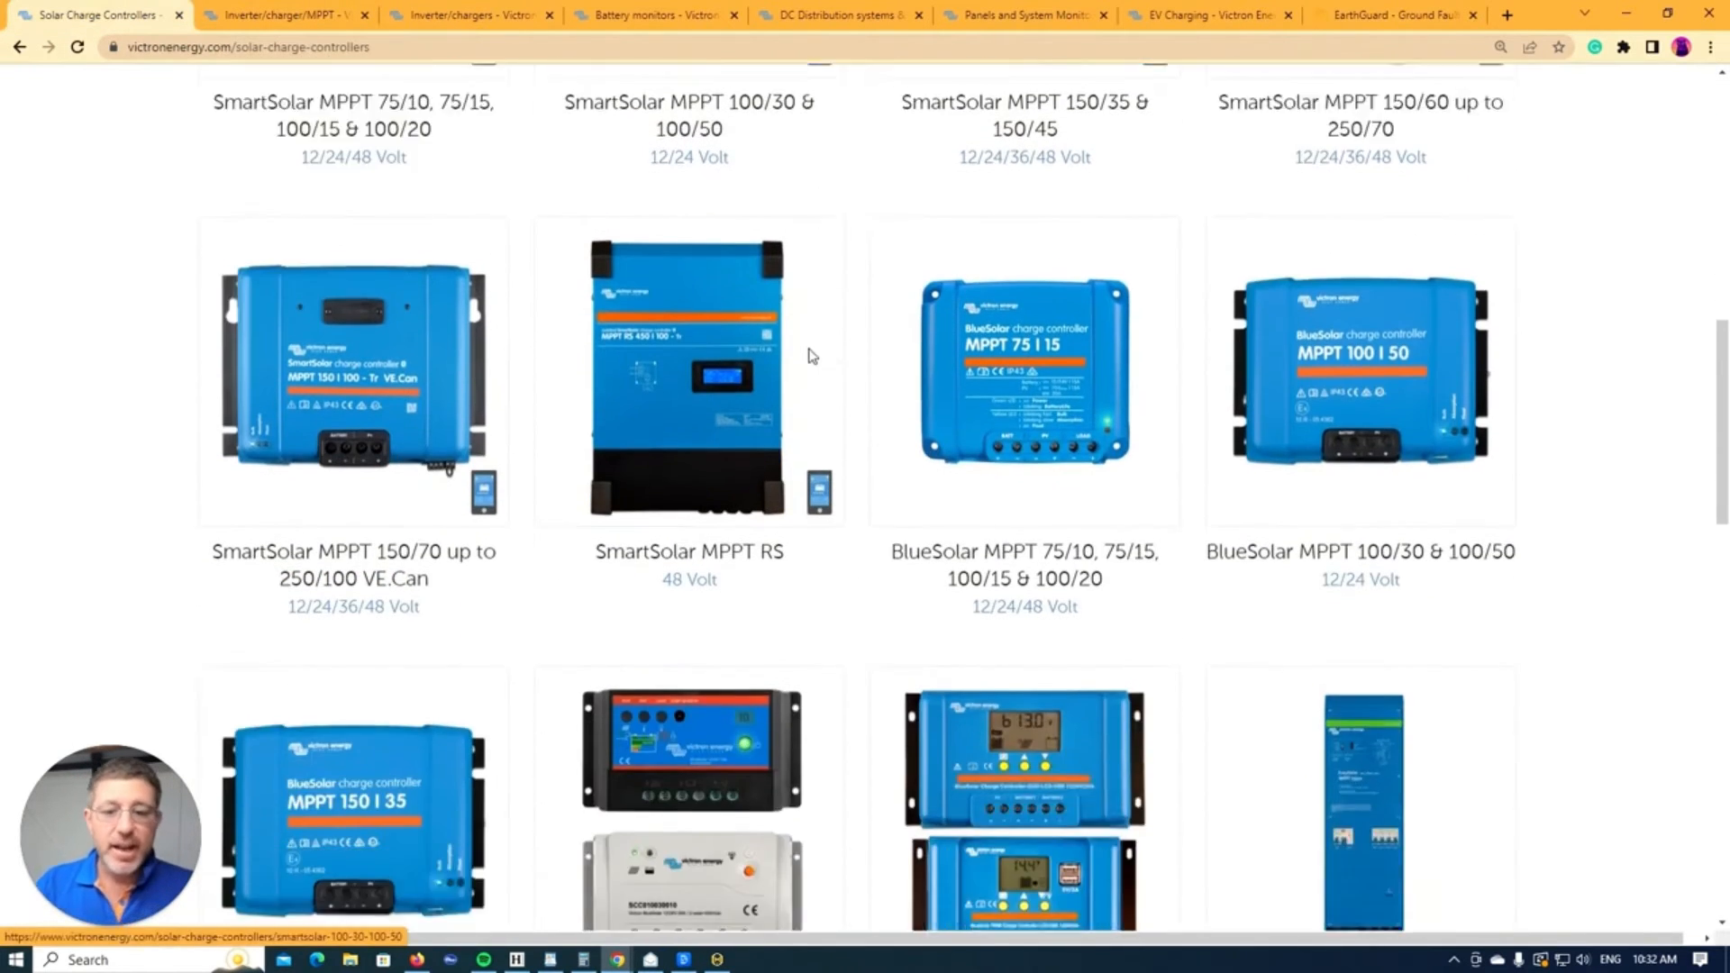
scroll("up", 3)
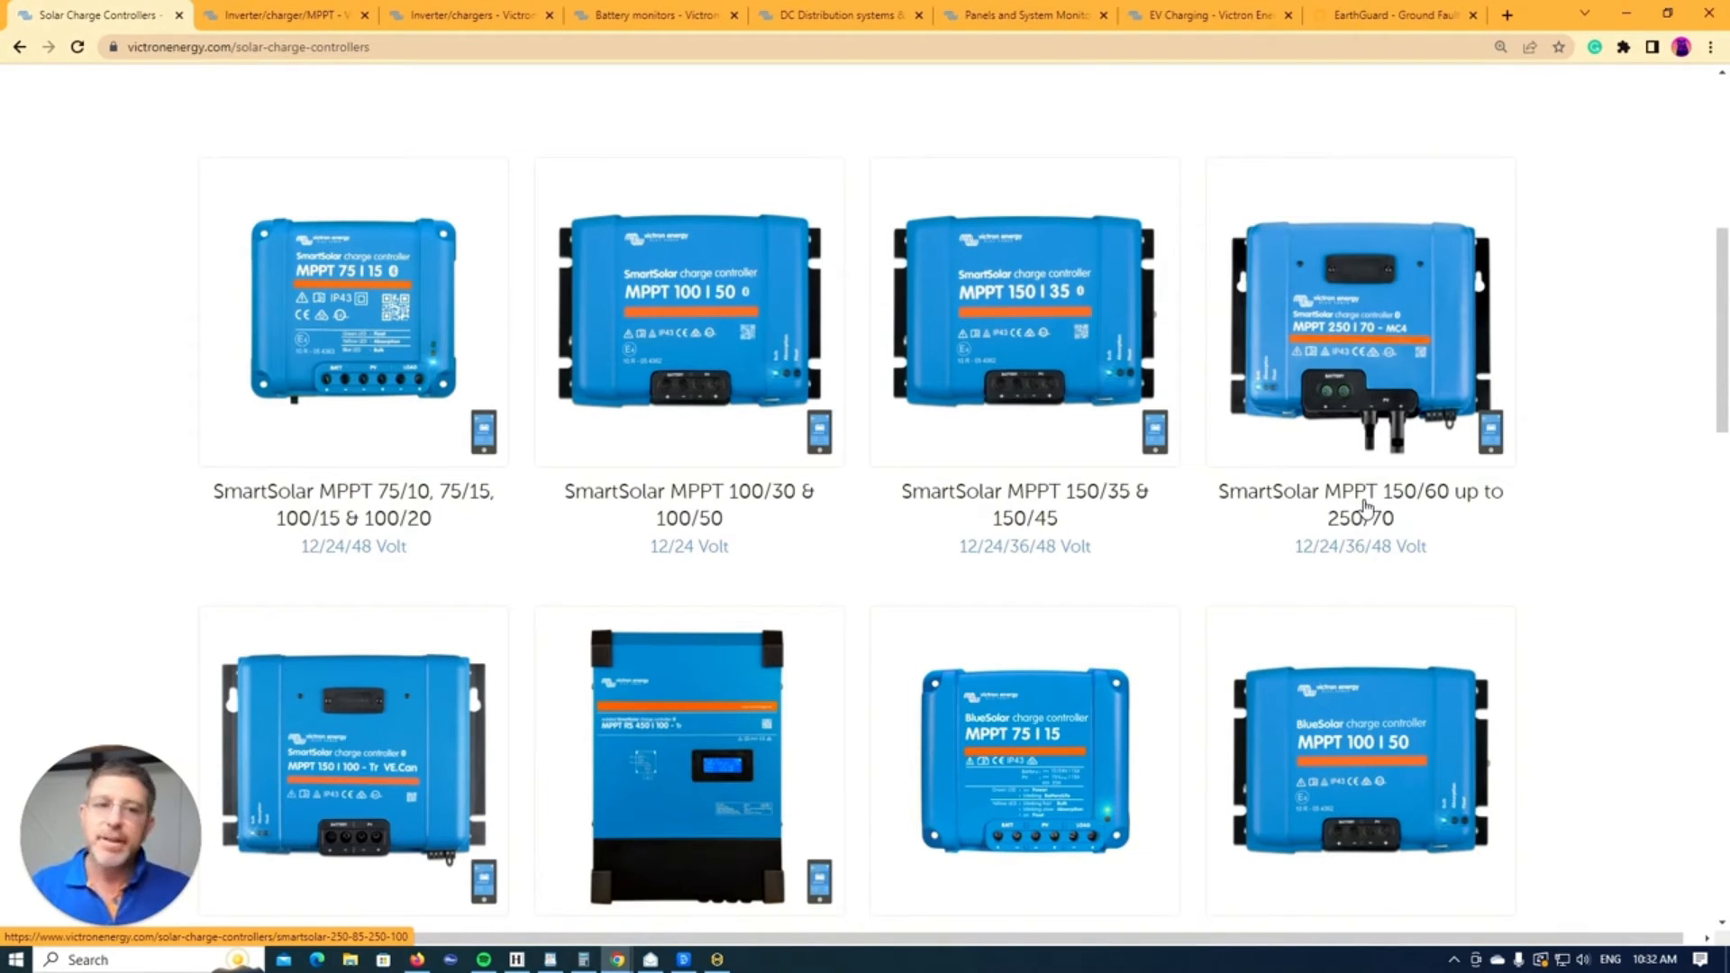
mouse_move(1558, 452)
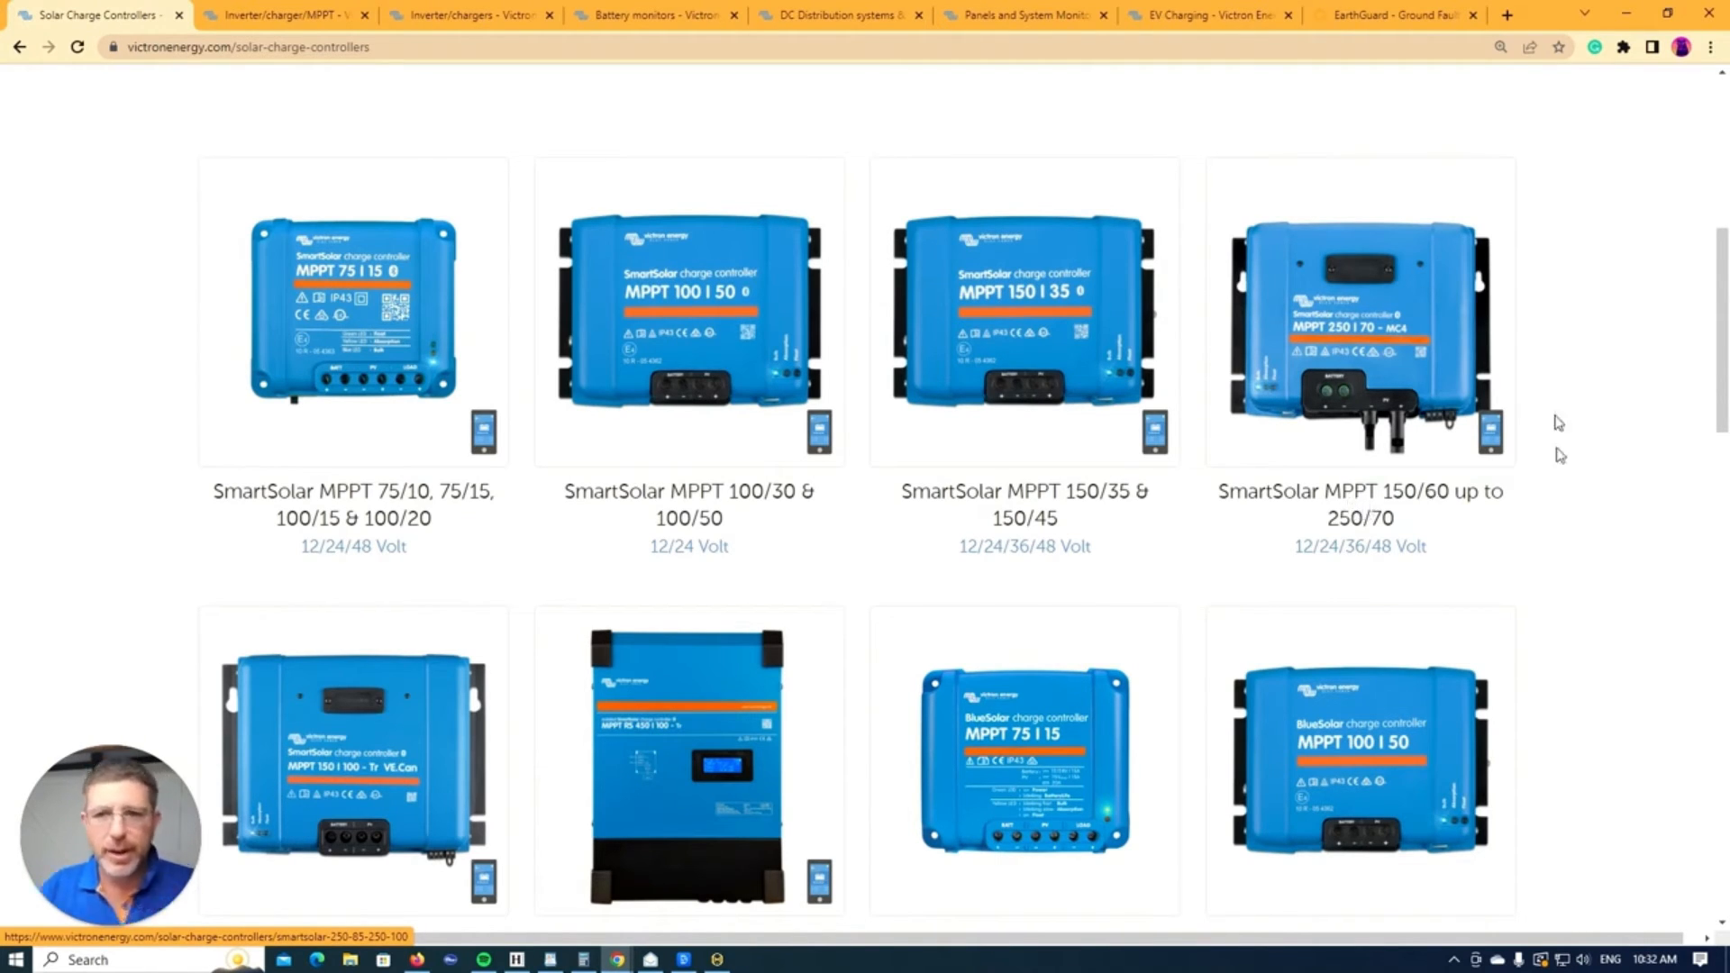
Step: Switch to the Inverter/charger/MPPT page showing EasySolar-II GX, Multi RS Solar and Inverter RS models
left_click(281, 15)
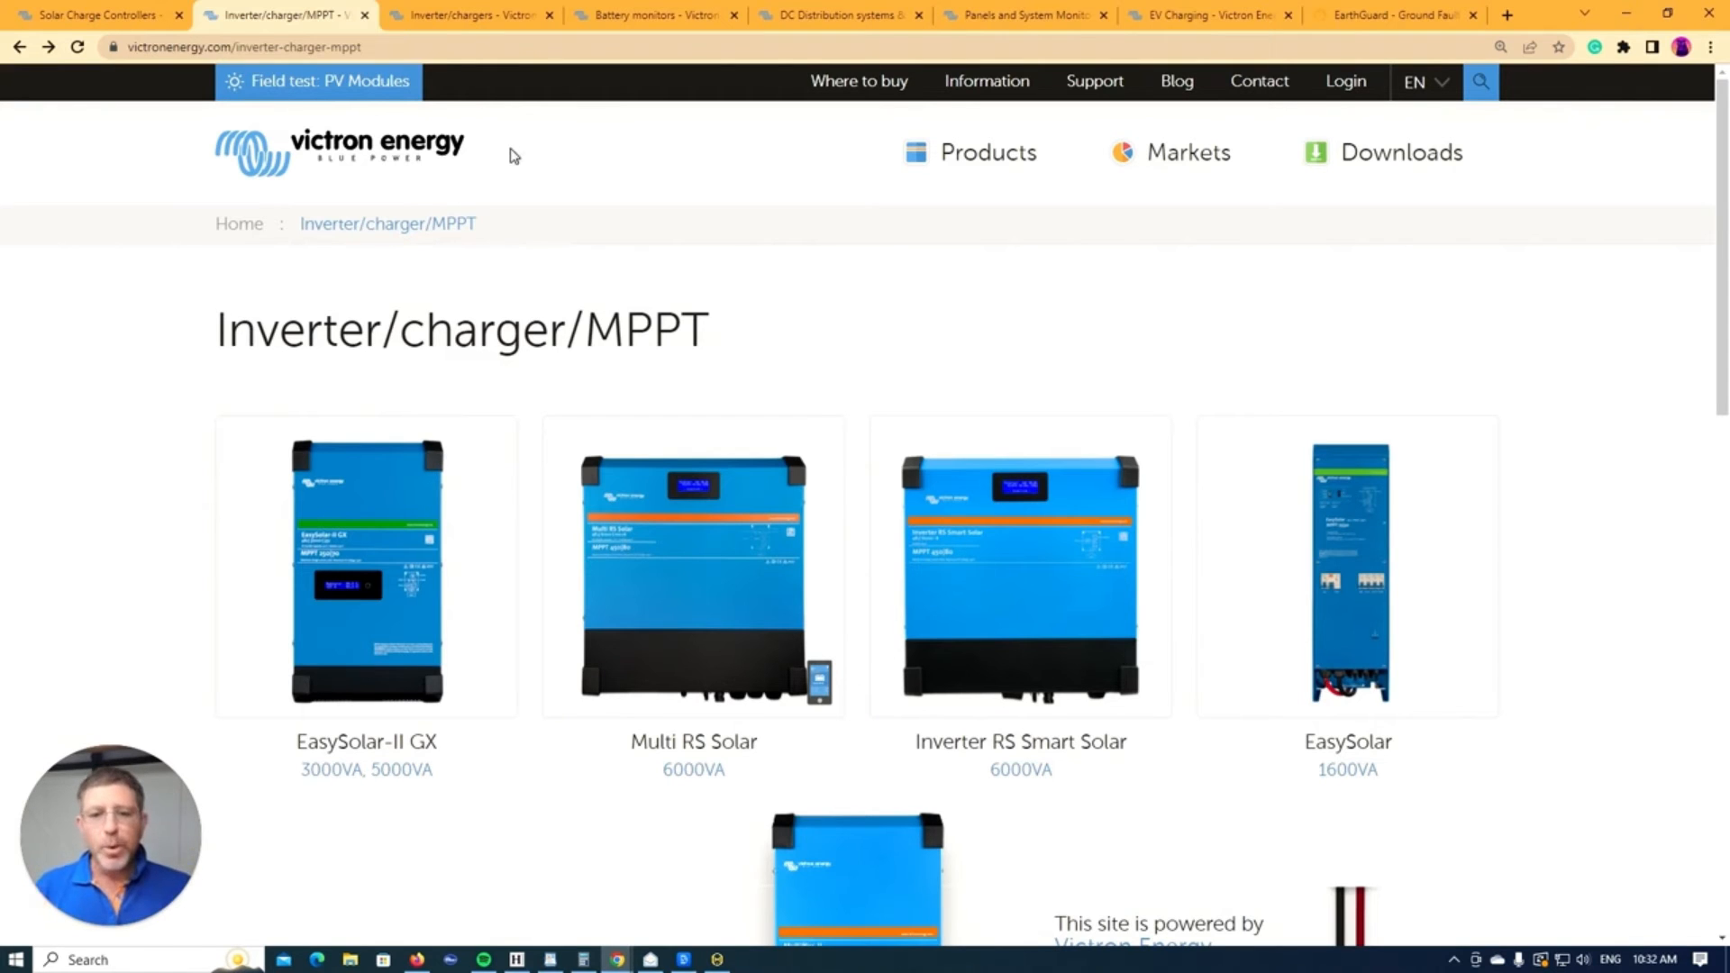
scroll("down", 3)
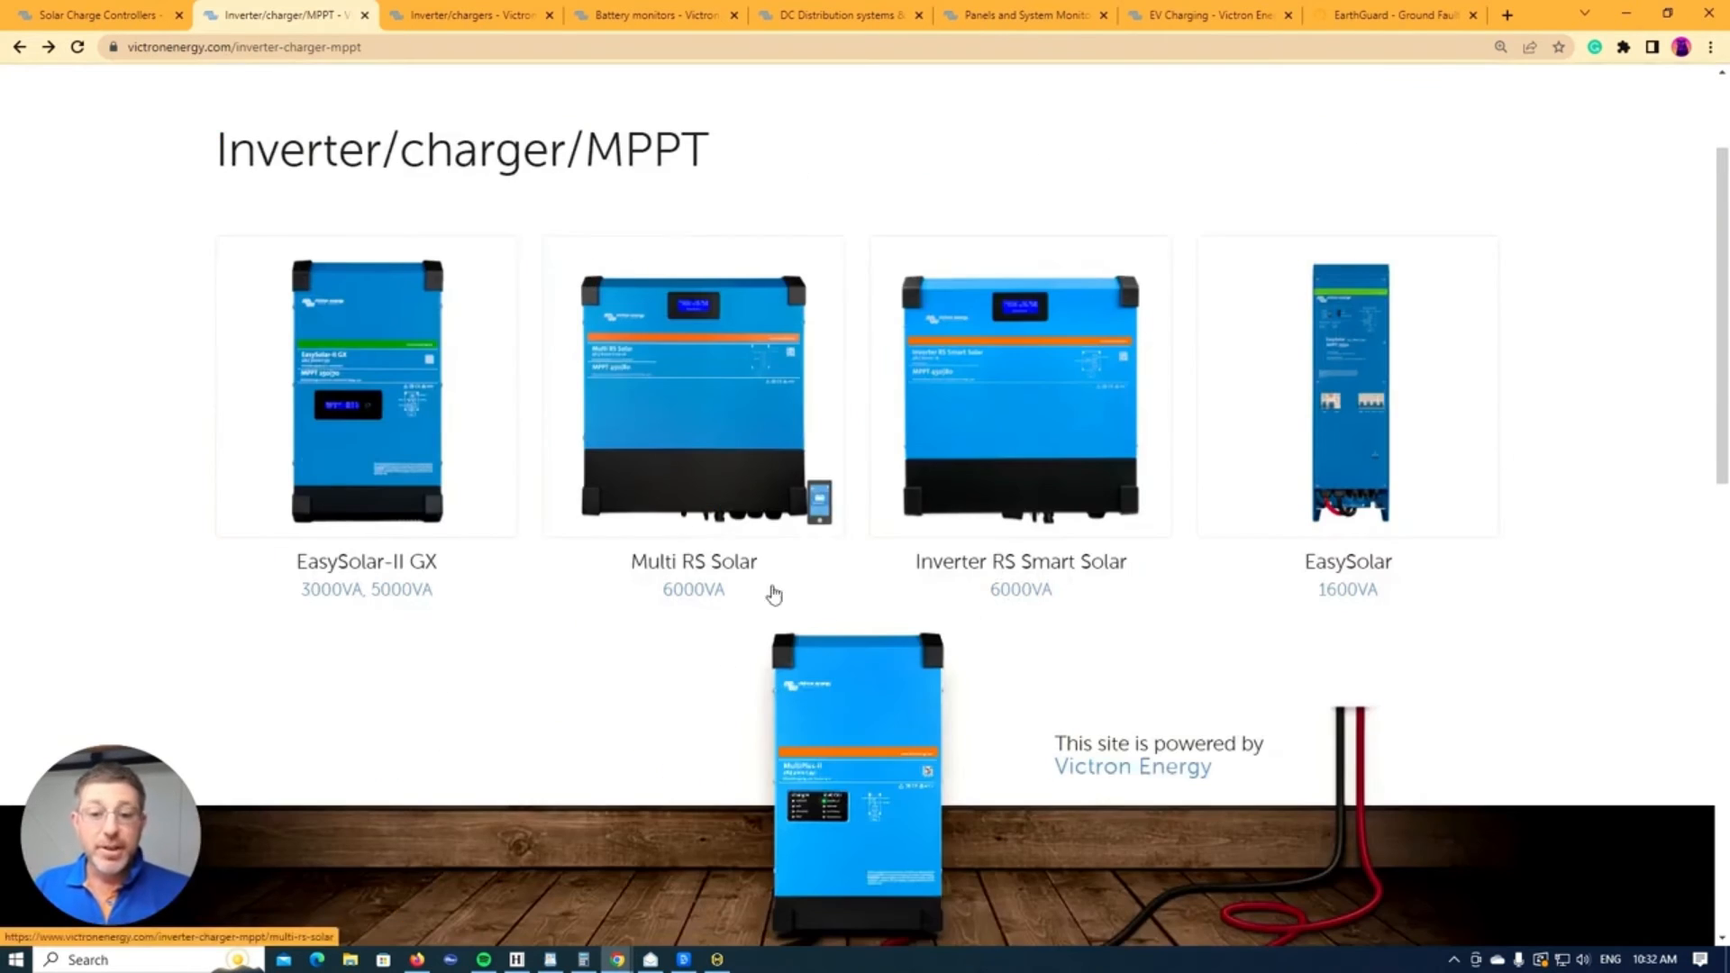
mouse_move(979, 561)
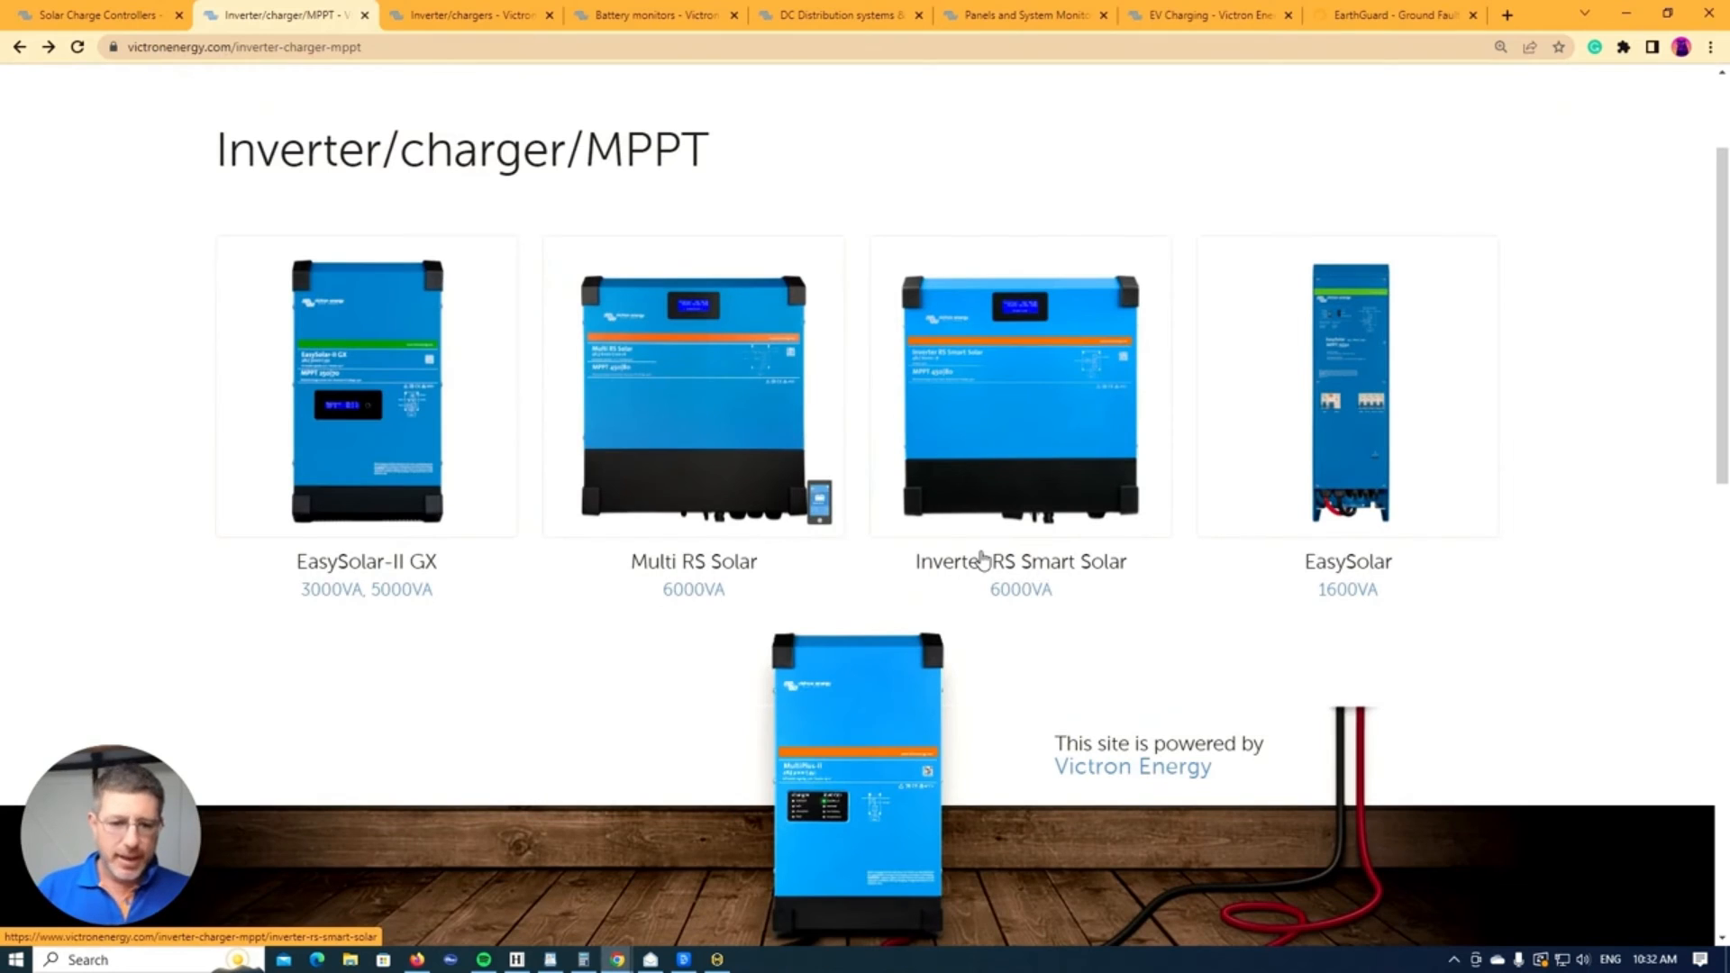